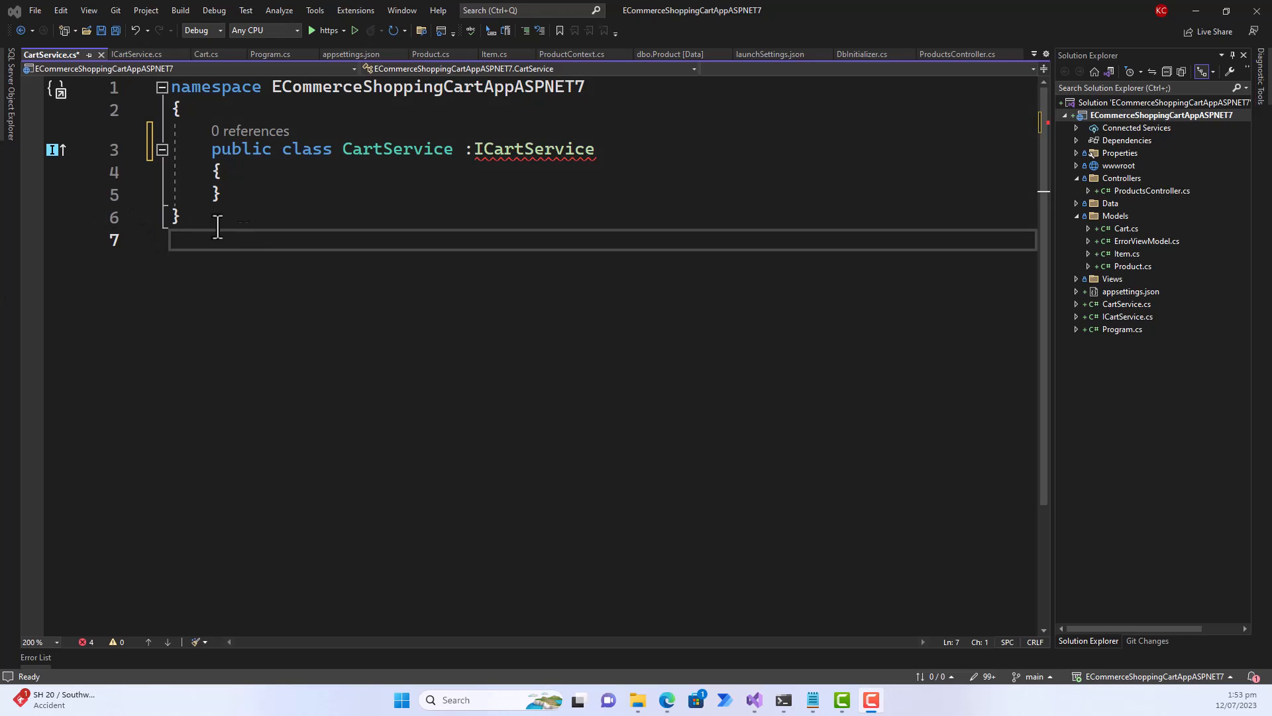
{"action": "mouse_move", "coordinate": [327, 231]}
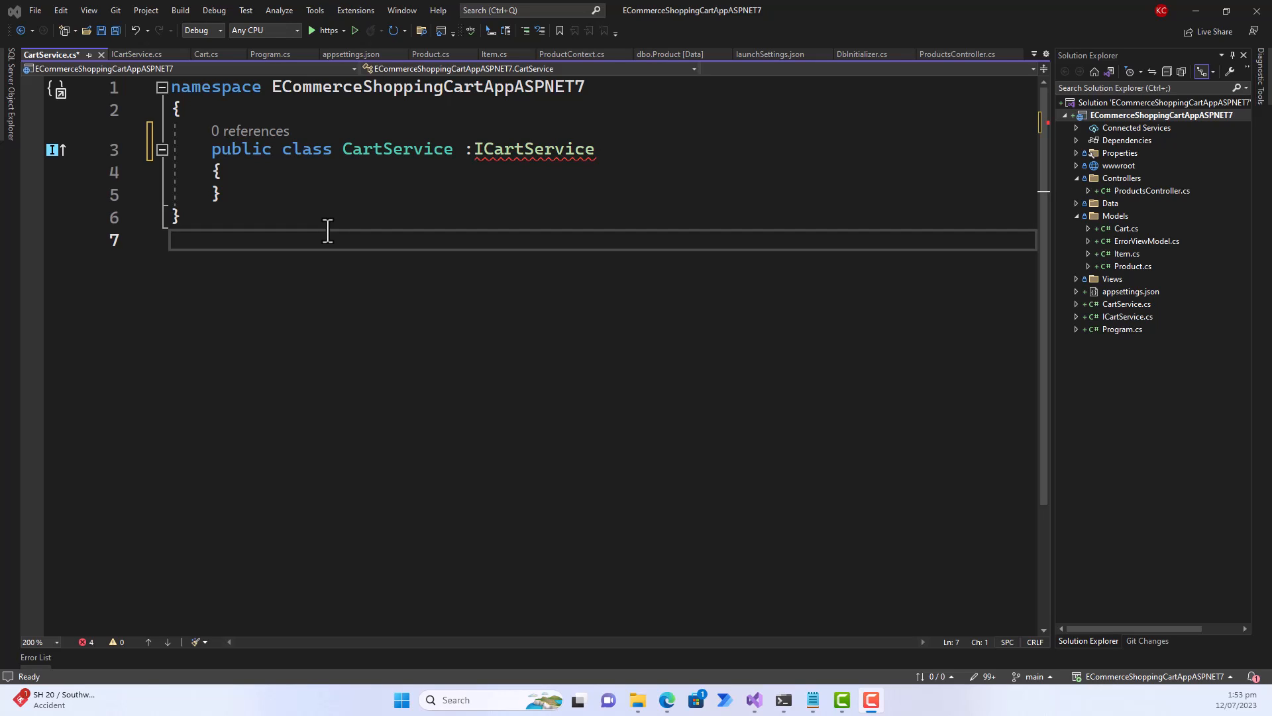
{"action": "mouse_move", "coordinate": [372, 228]}
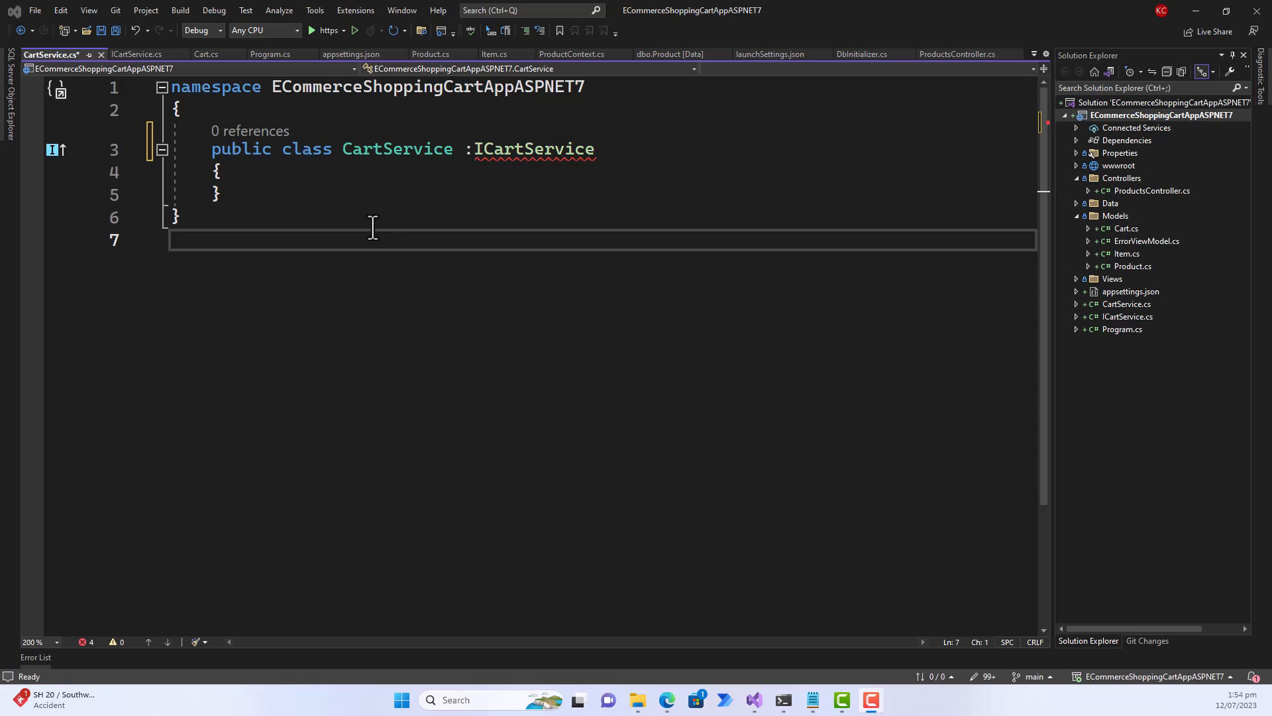
{"action": "mouse_move", "coordinate": [391, 228]}
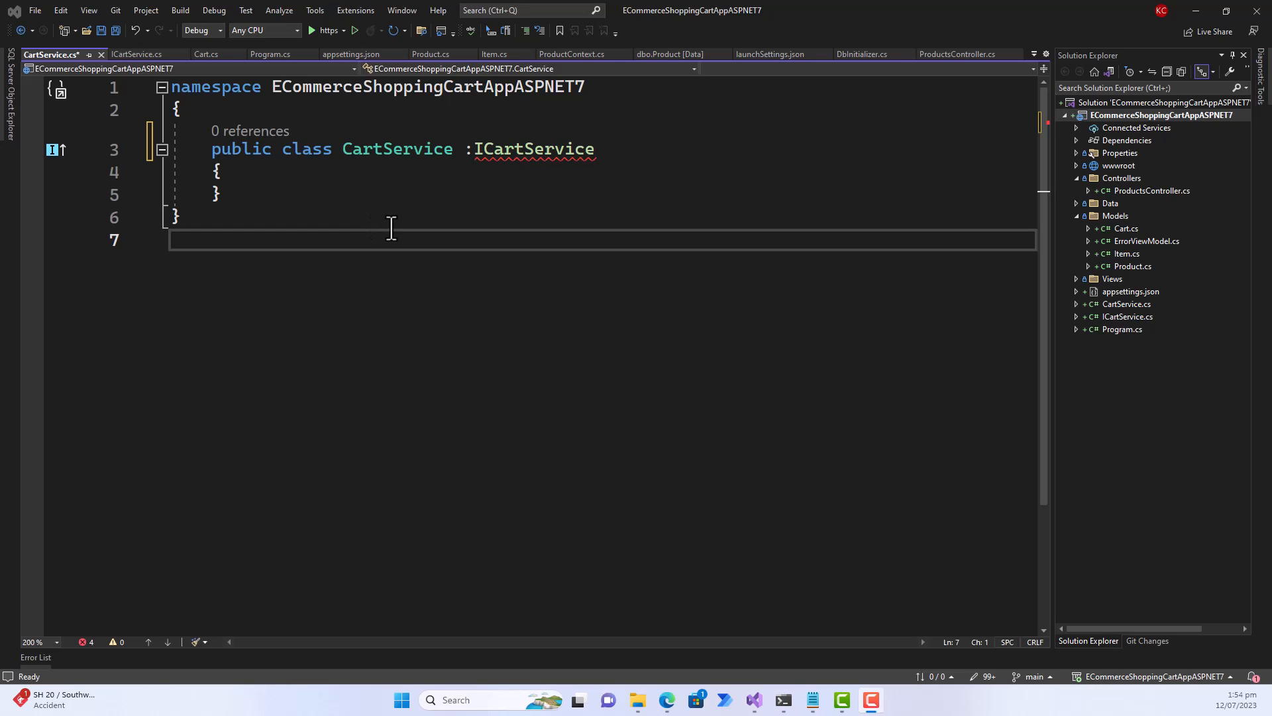
{"action": "mouse_move", "coordinate": [560, 156]}
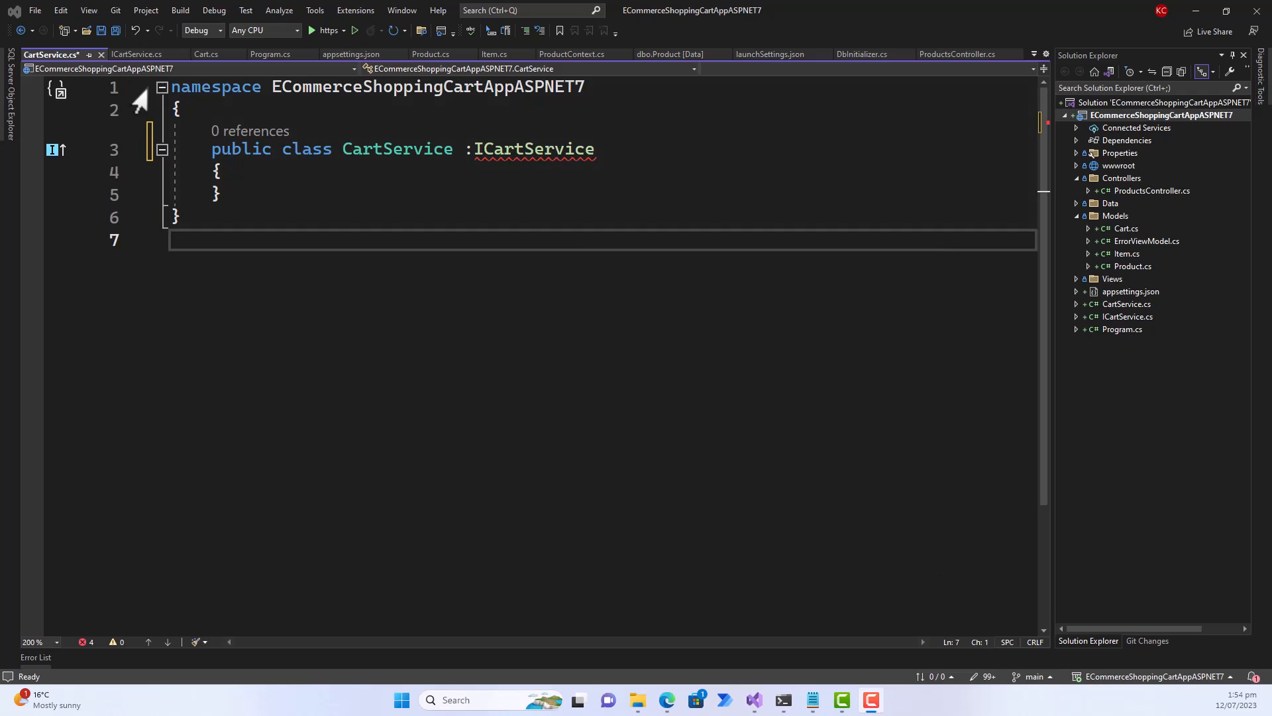
Check ICartService's members, return to CartService, and preview the lightbulb's explicit implementation fix.
{"action": "left_click", "coordinate": [136, 54]}
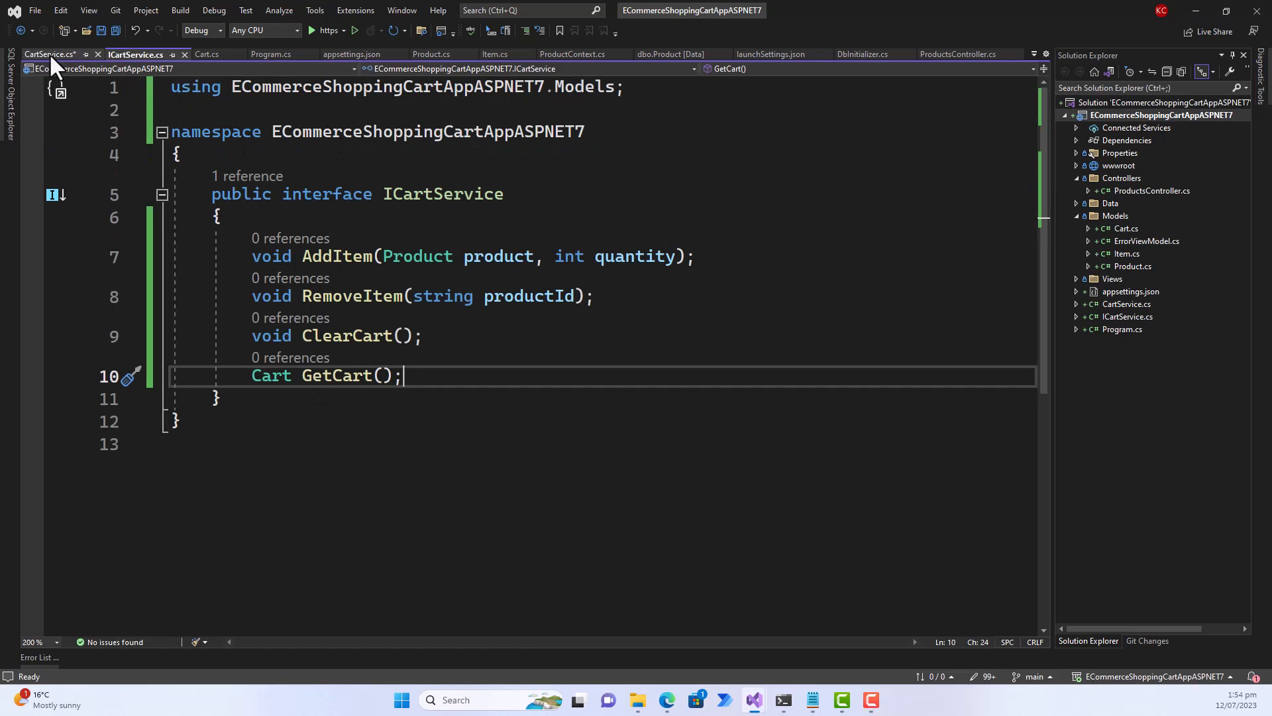
{"action": "left_click", "coordinate": [48, 55]}
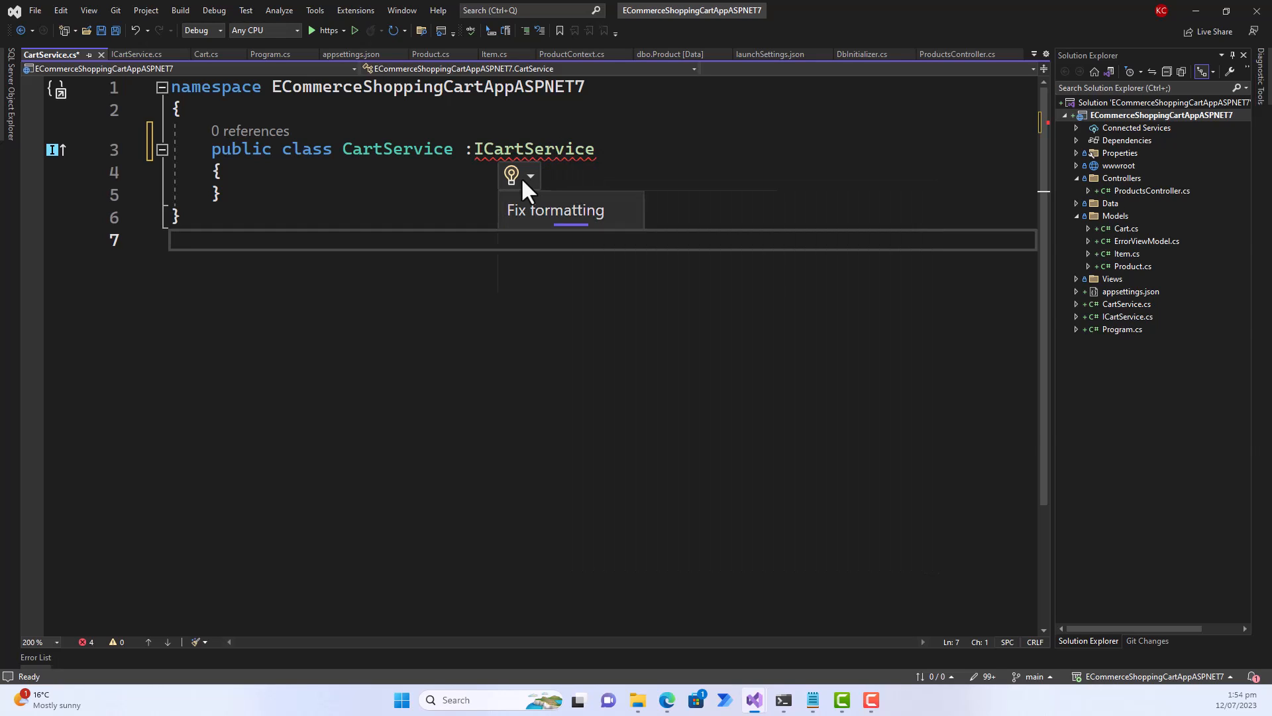
{"action": "left_click", "coordinate": [510, 176]}
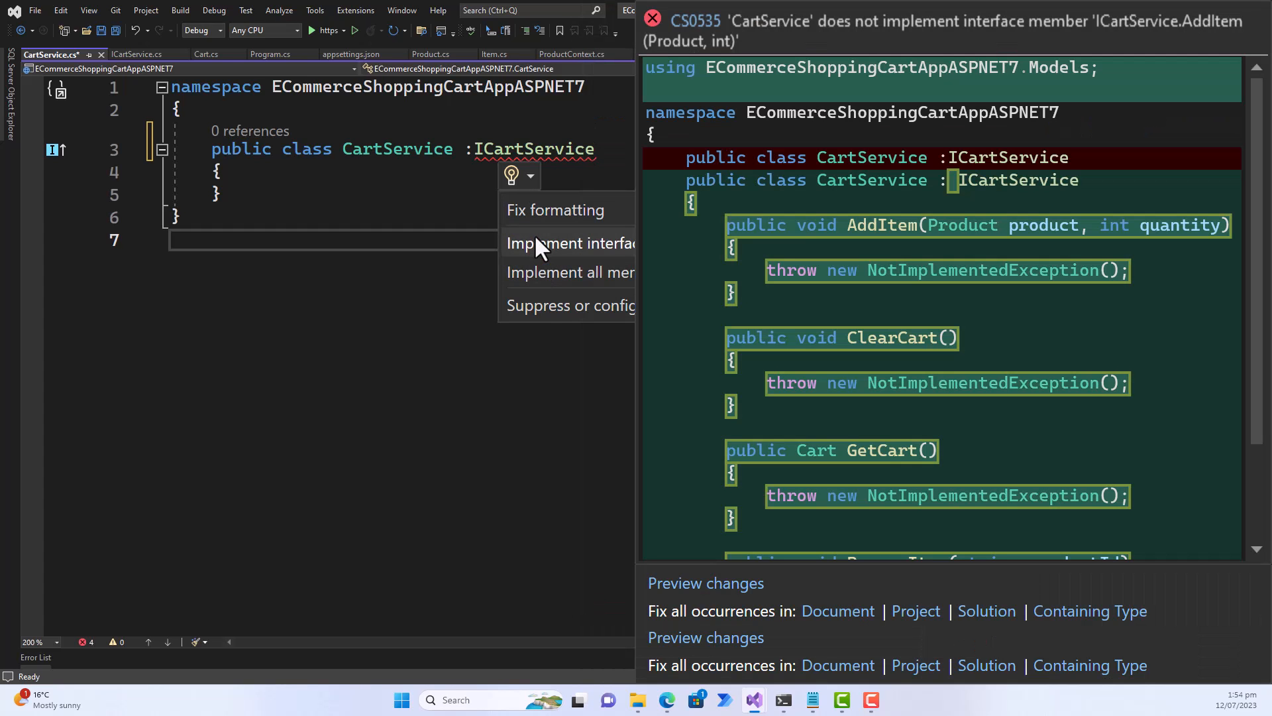
{"action": "mouse_move", "coordinate": [540, 257]}
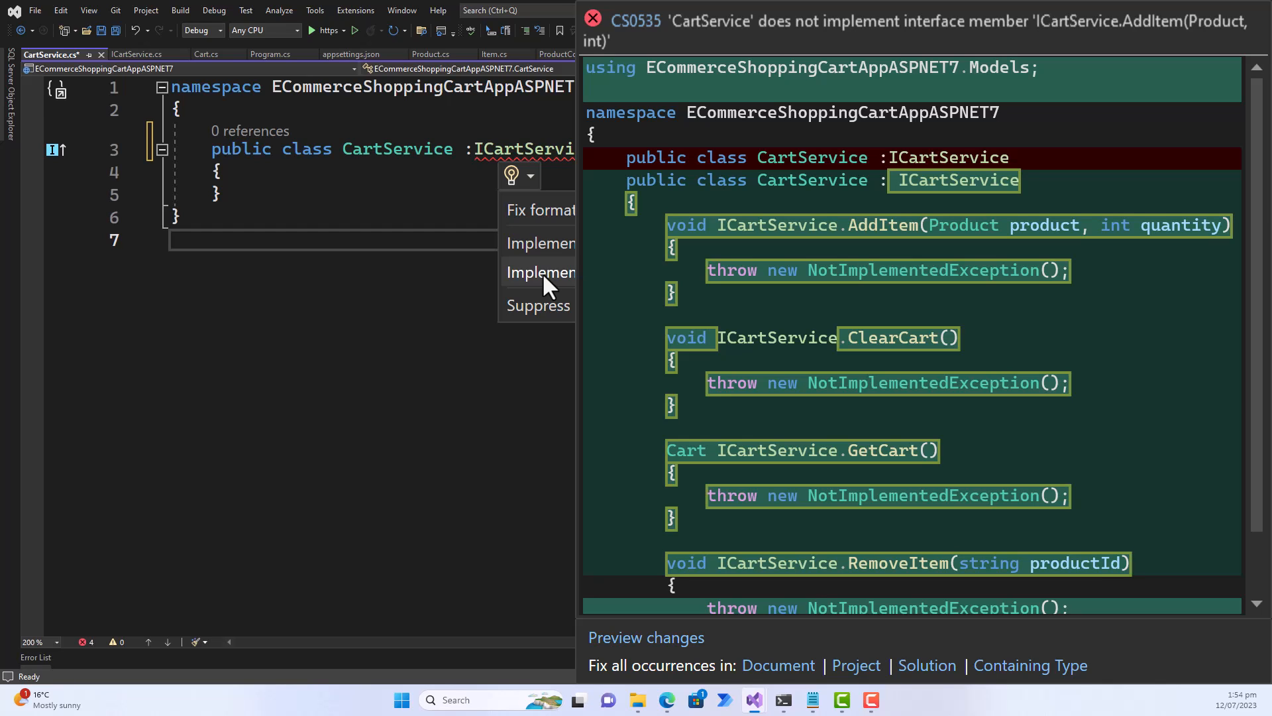
Generate explicit AddItem, ClearCart, GetCart and RemoveItem stubs and scroll up to review them.
{"action": "left_click", "coordinate": [552, 271]}
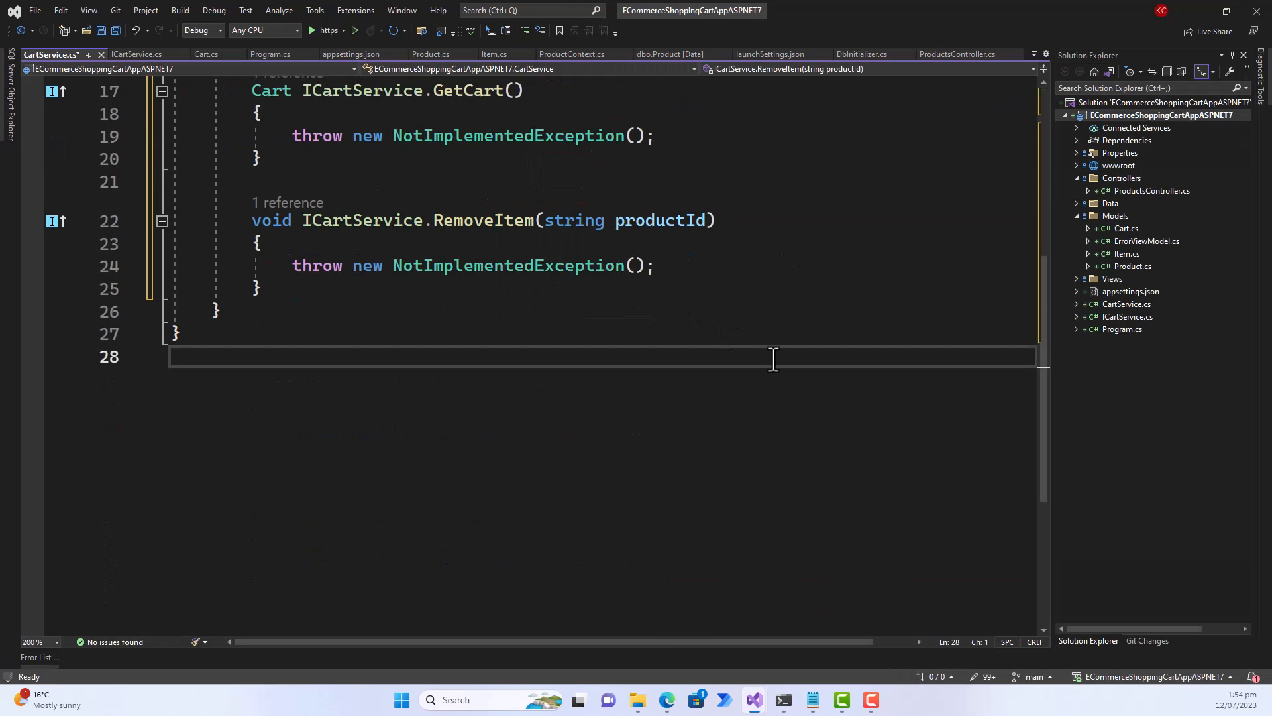
{"action": "mouse_move", "coordinate": [807, 364]}
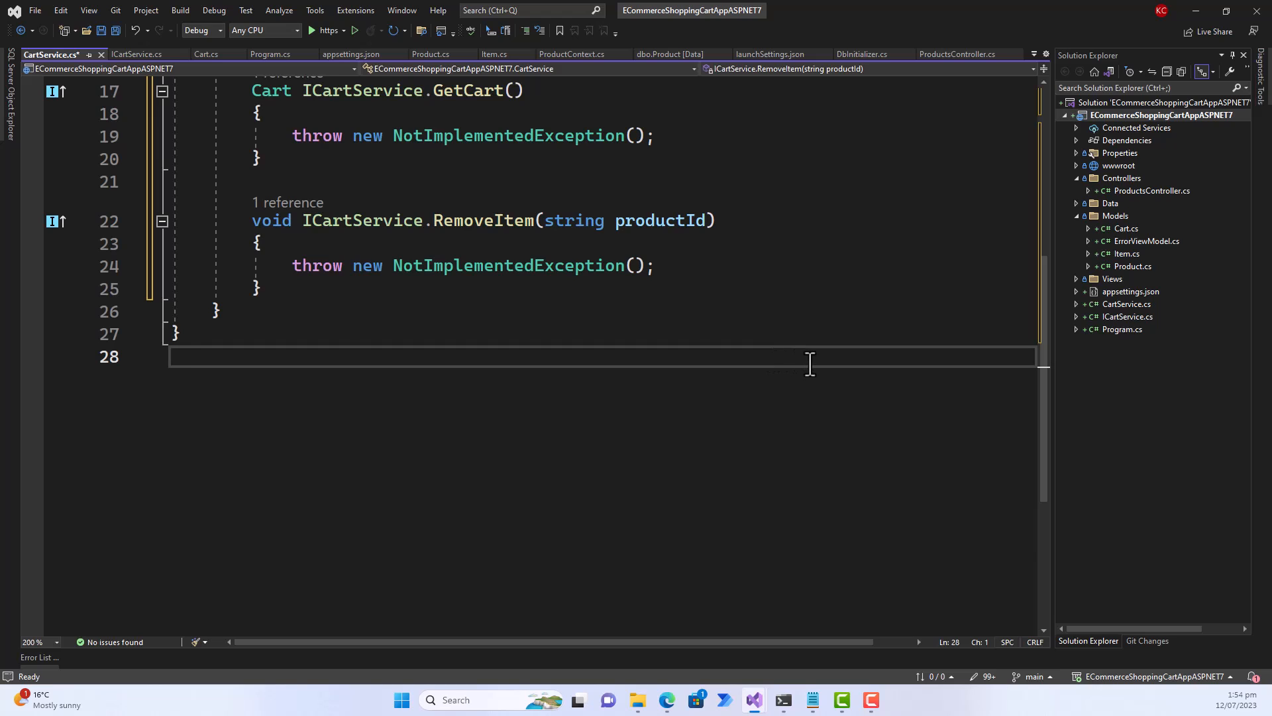
{"action": "scroll", "scroll_direction": "up", "scroll_amount": 3}
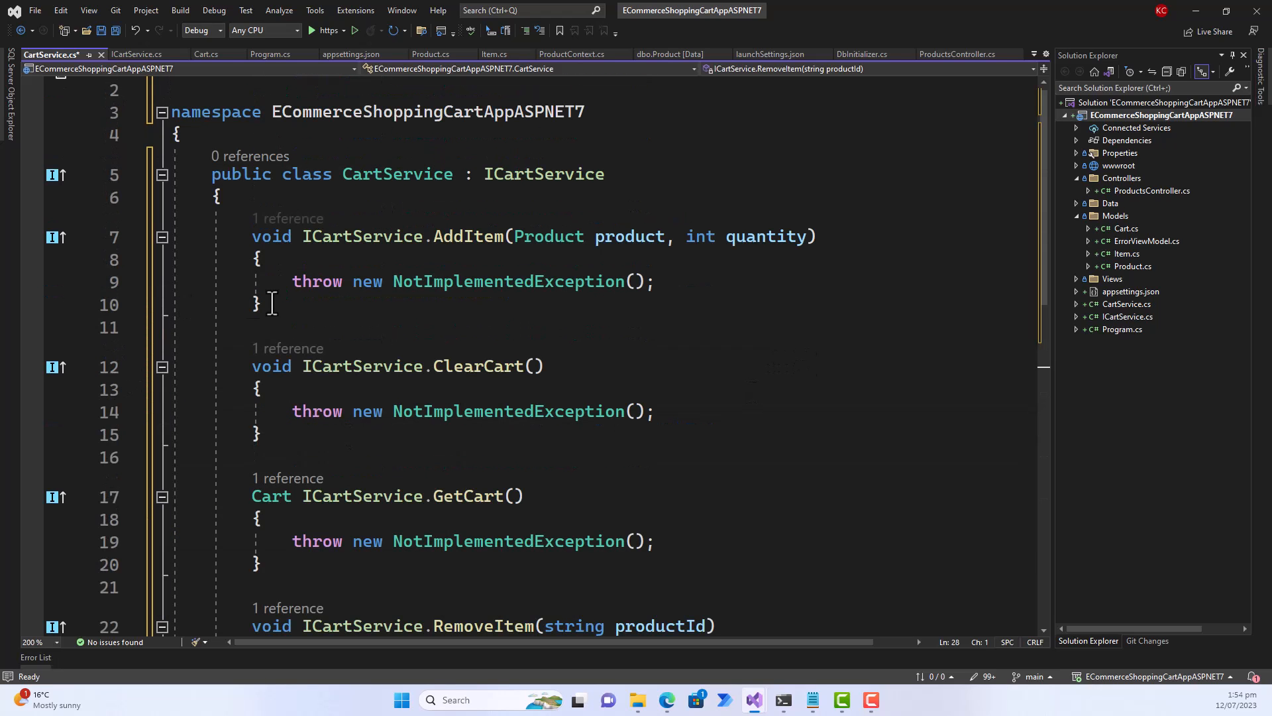
{"action": "mouse_move", "coordinate": [234, 289]}
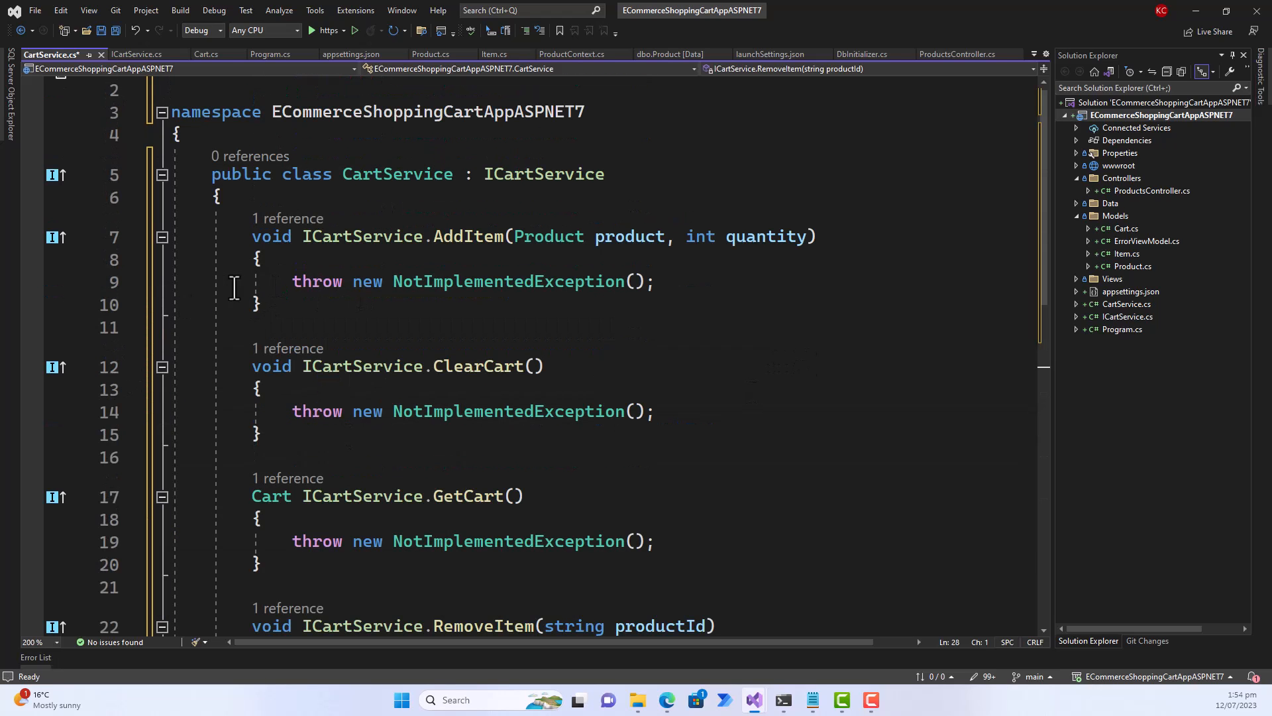
{"action": "mouse_move", "coordinate": [282, 281]}
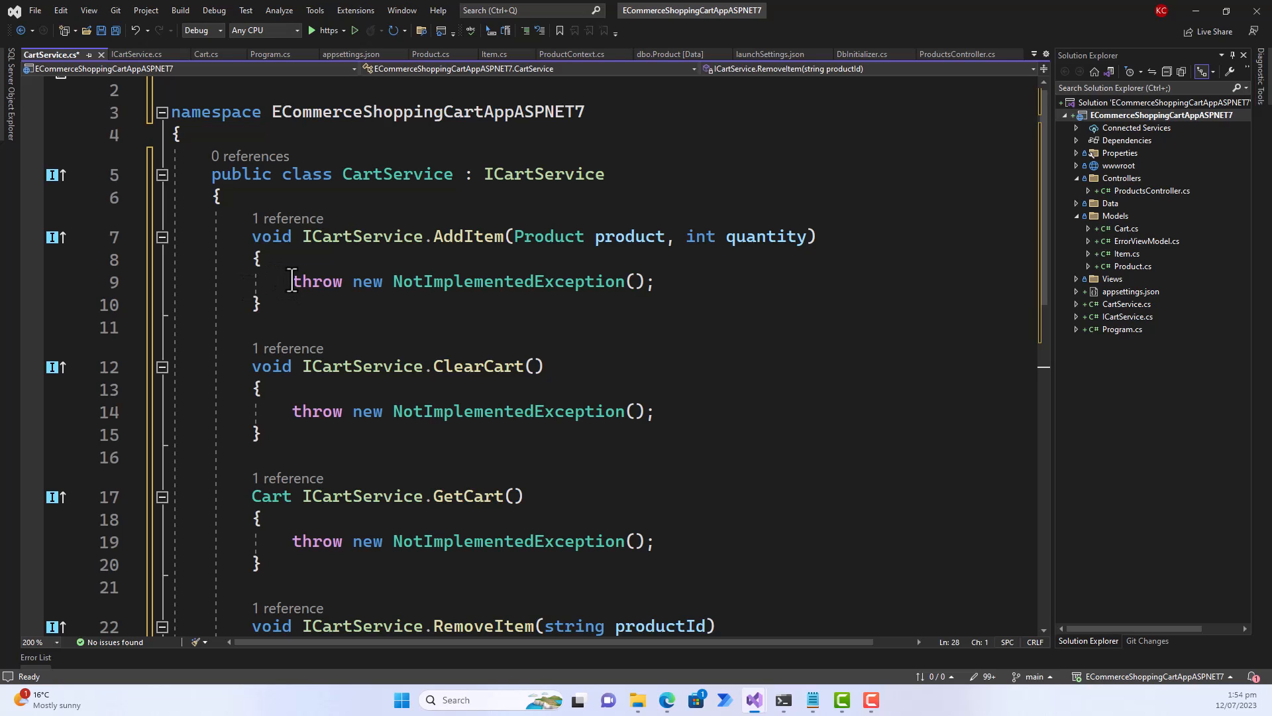
Delete the throw NotImplementedException line from AddItem, leaving its body empty.
{"action": "left_click", "coordinate": [294, 281]}
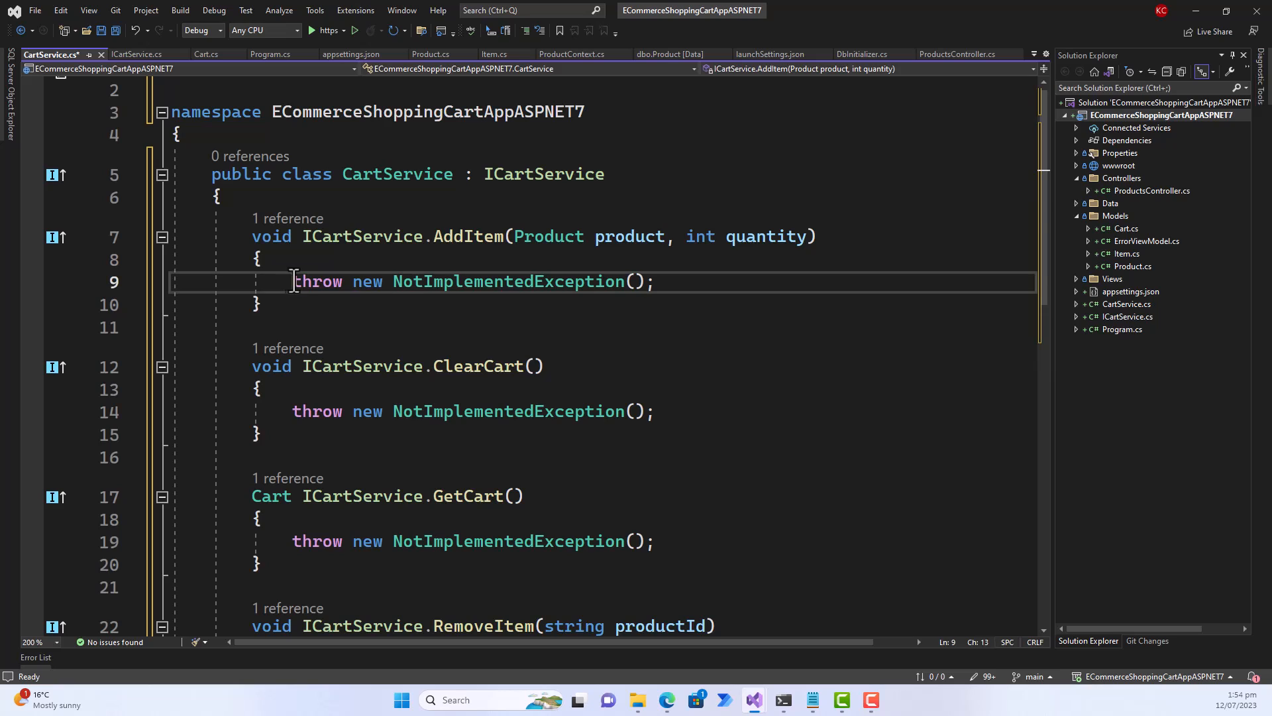
{"action": "triple_click", "coordinate": [471, 282]}
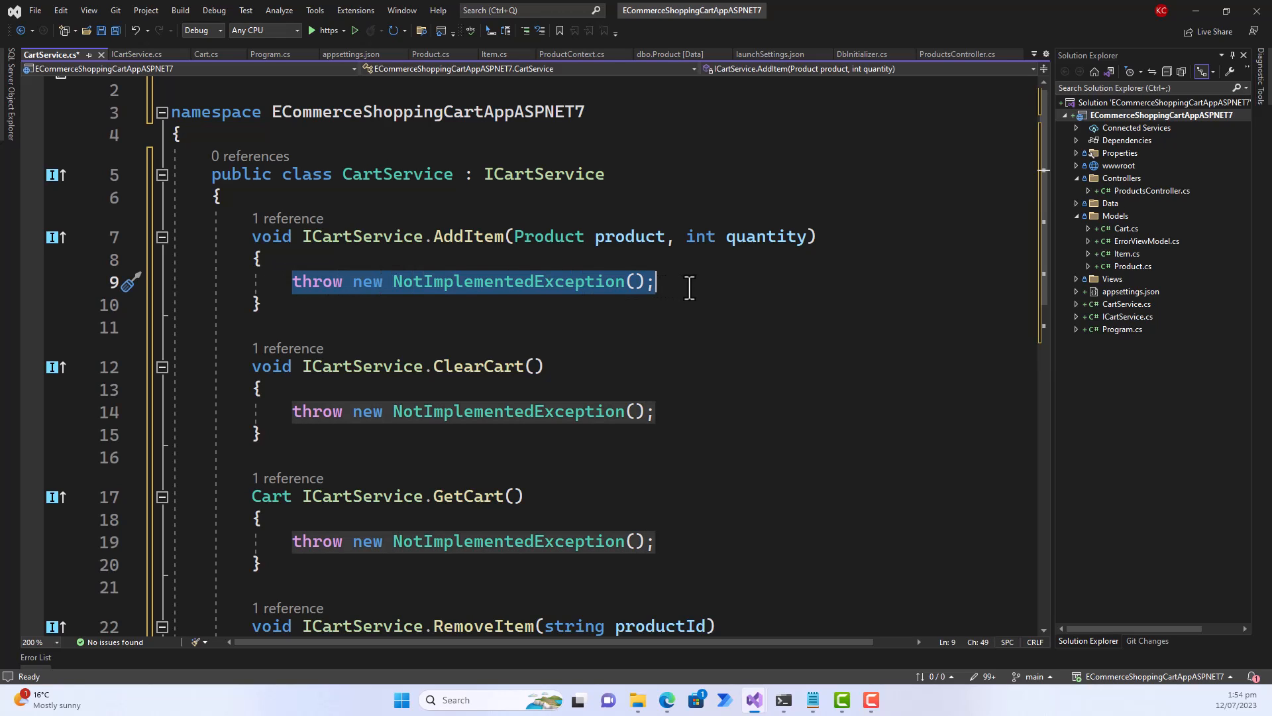
{"action": "key", "text": "Delete"}
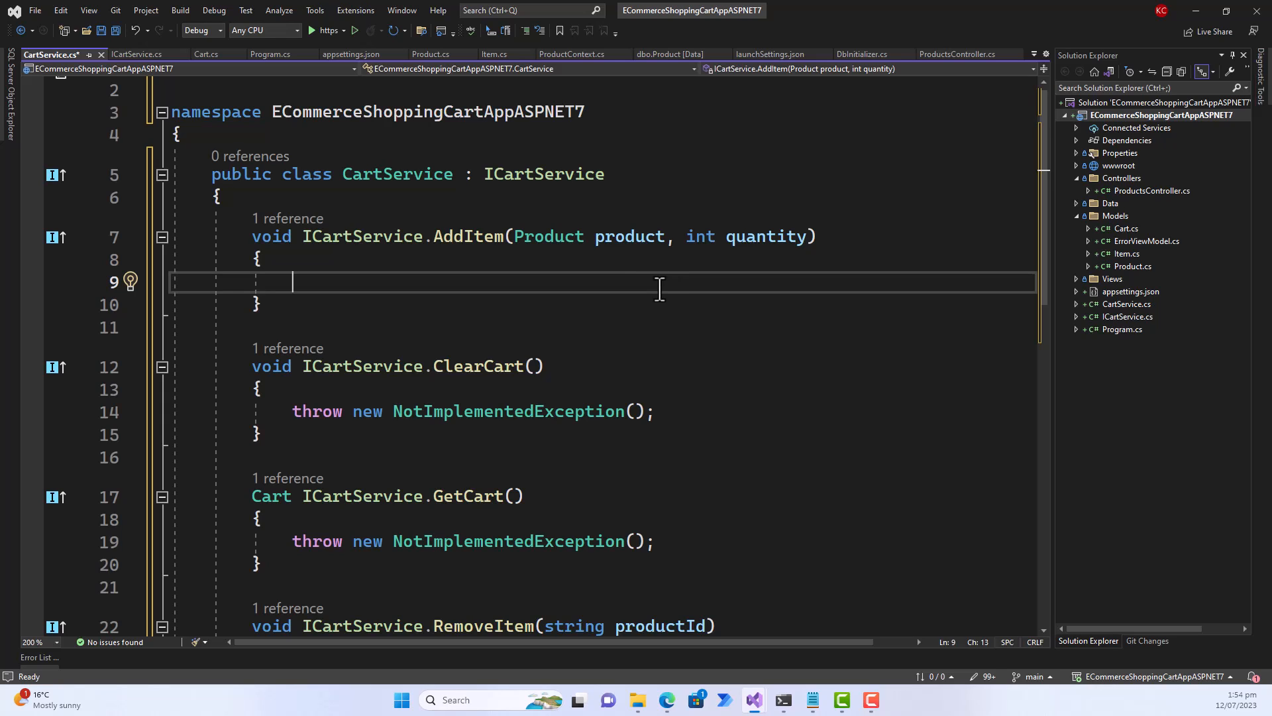
{"action": "mouse_move", "coordinate": [294, 422]}
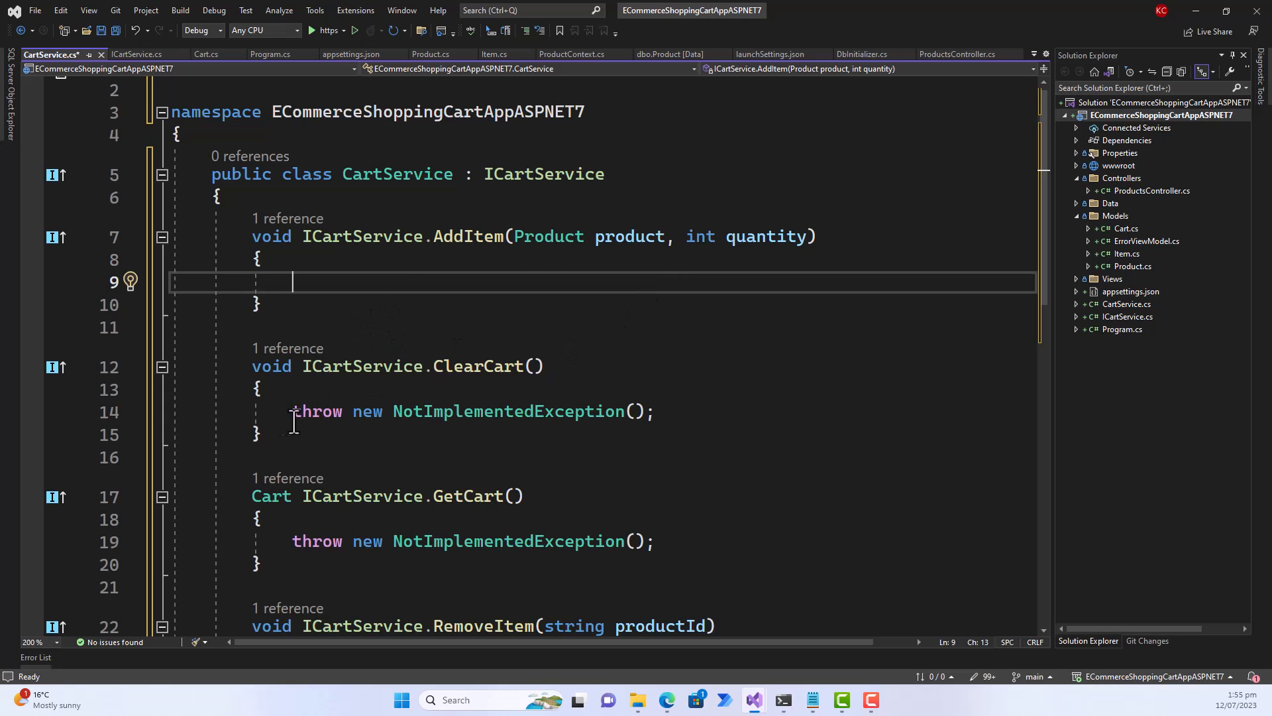
{"action": "mouse_move", "coordinate": [423, 308]}
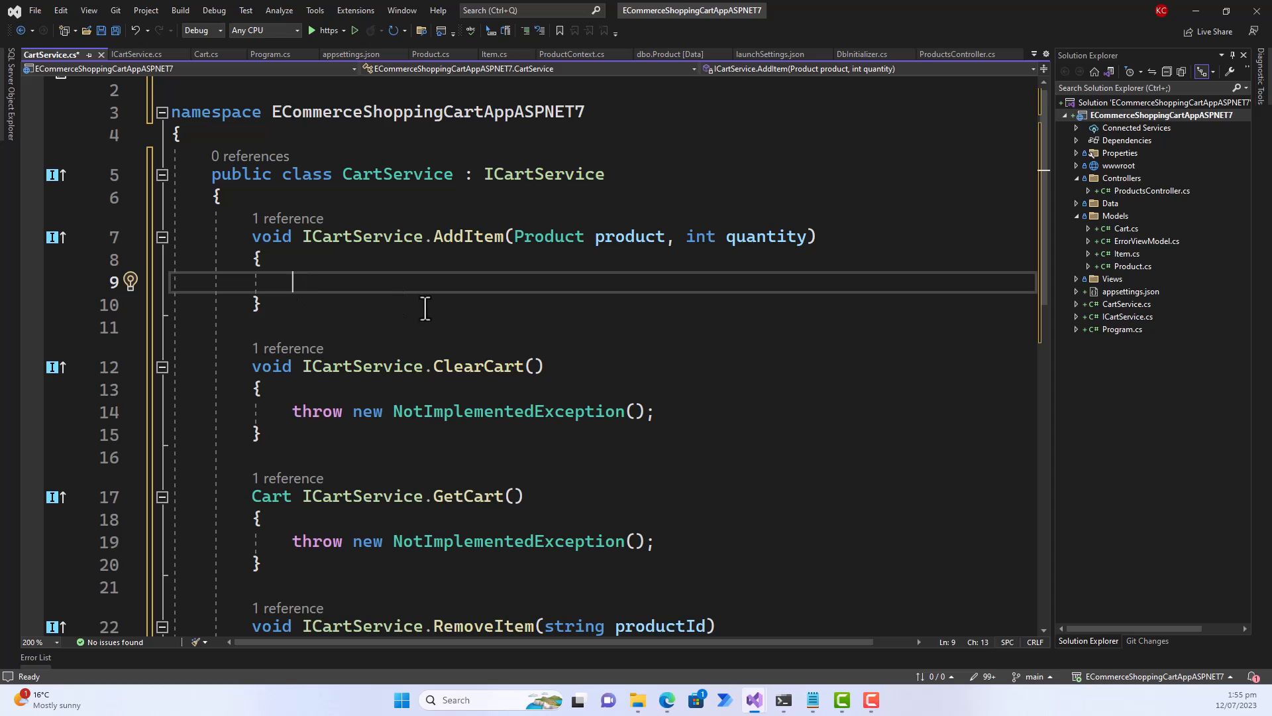
{"action": "mouse_move", "coordinate": [625, 473]}
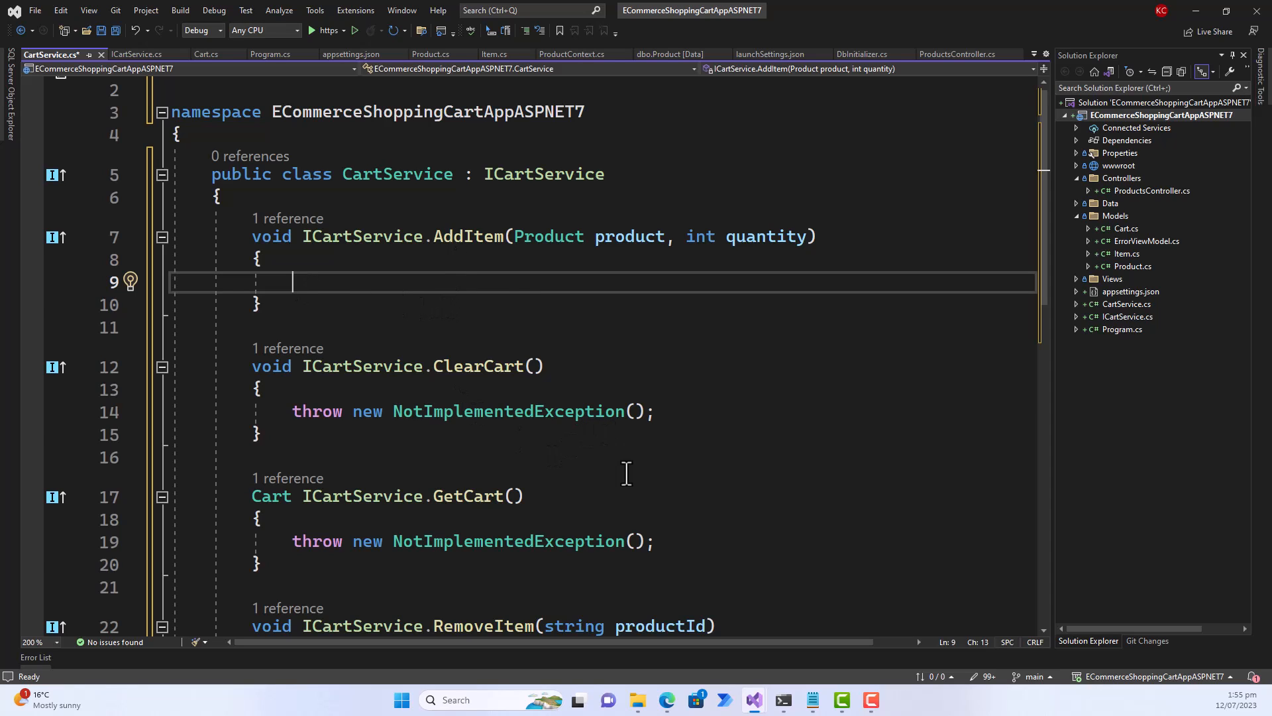
{"action": "scroll", "scroll_direction": "down", "scroll_amount": 3}
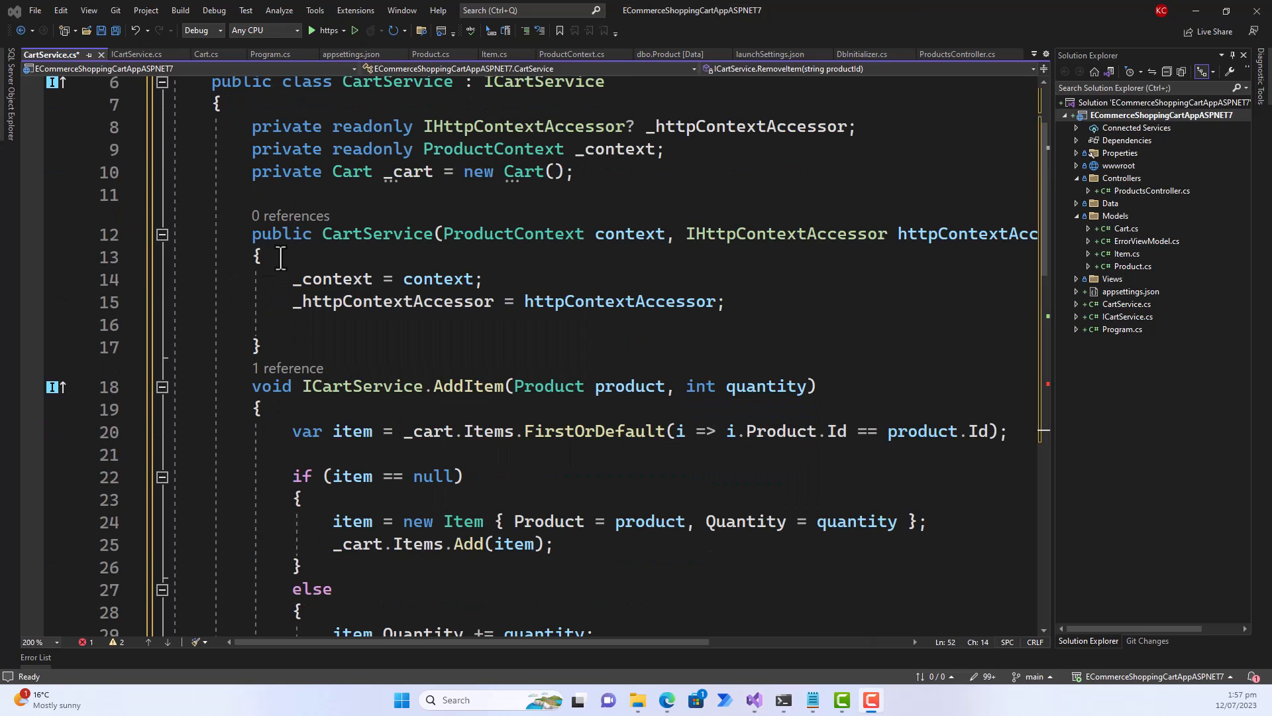
{"action": "mouse_move", "coordinate": [383, 319]}
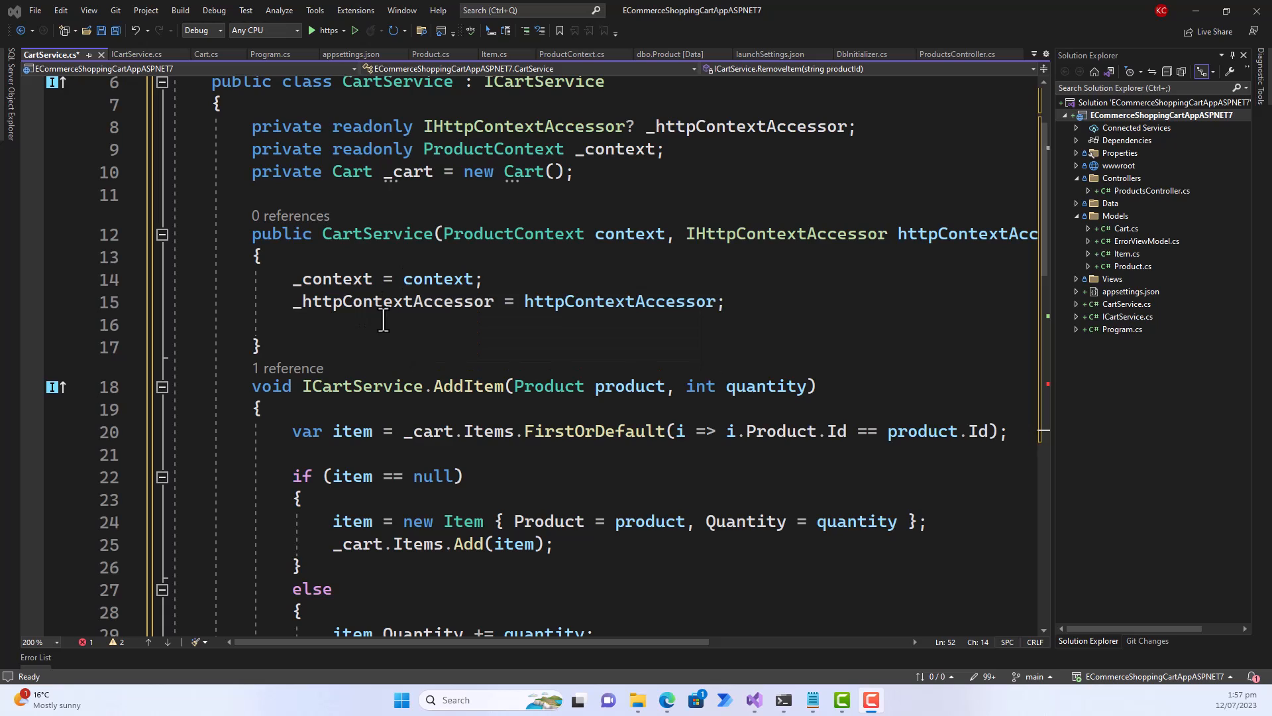
{"action": "mouse_move", "coordinate": [192, 249]}
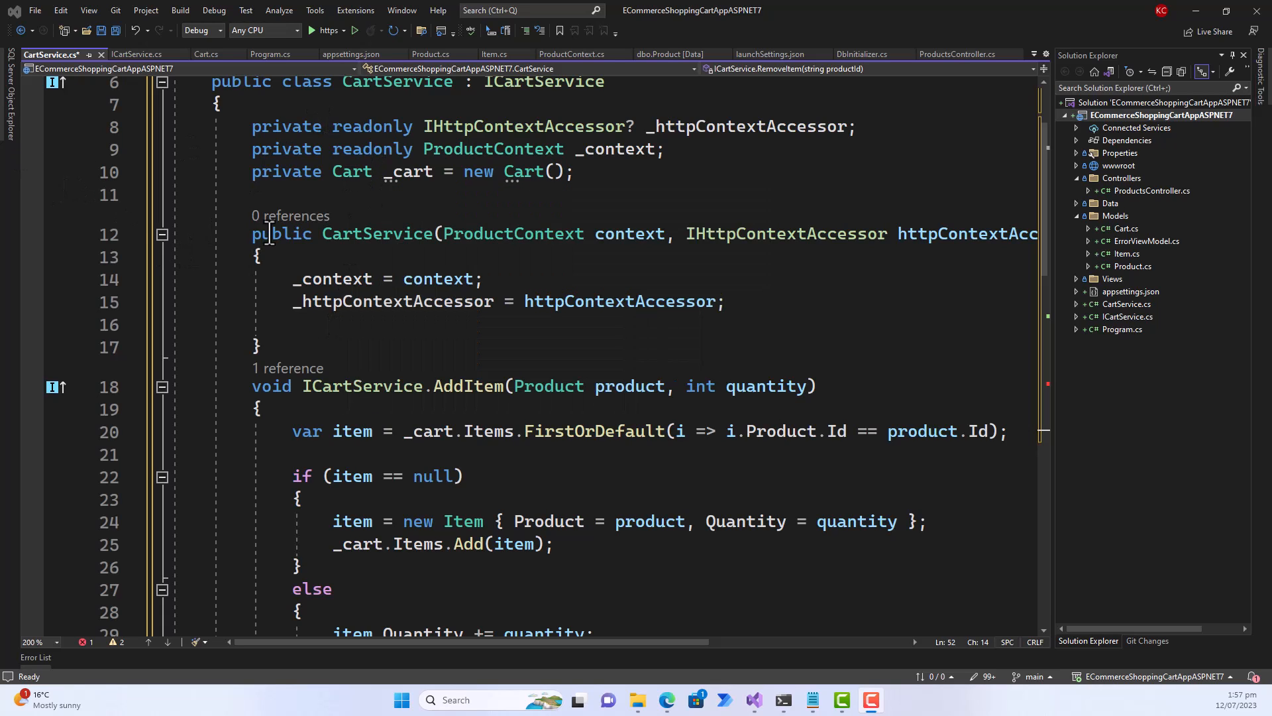
{"action": "mouse_move", "coordinate": [393, 278]}
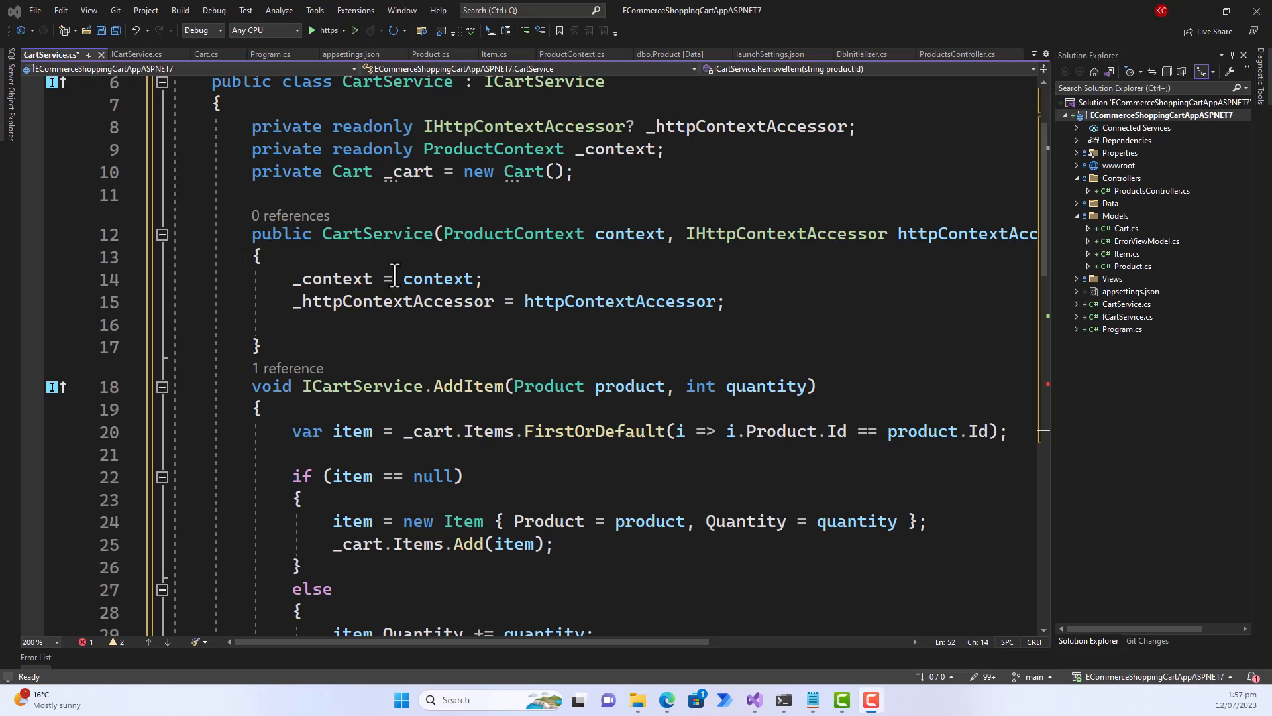
{"action": "mouse_move", "coordinate": [586, 268]}
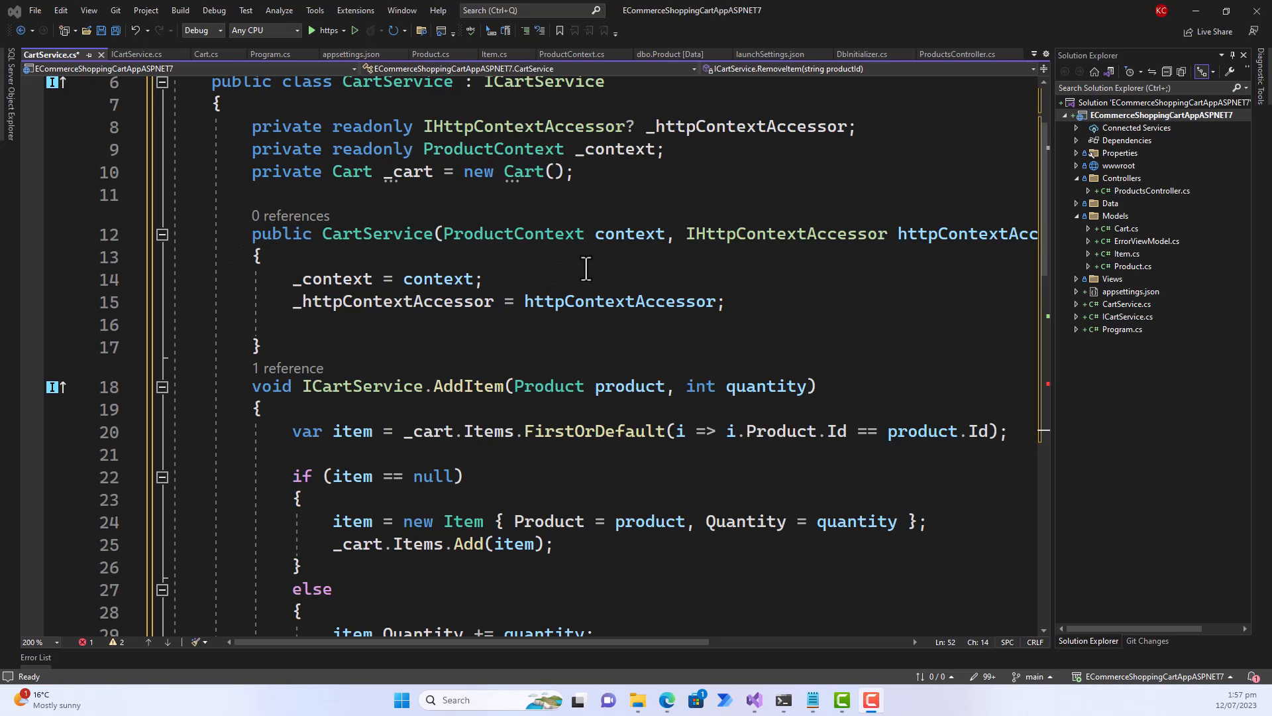
{"action": "mouse_move", "coordinate": [436, 339]}
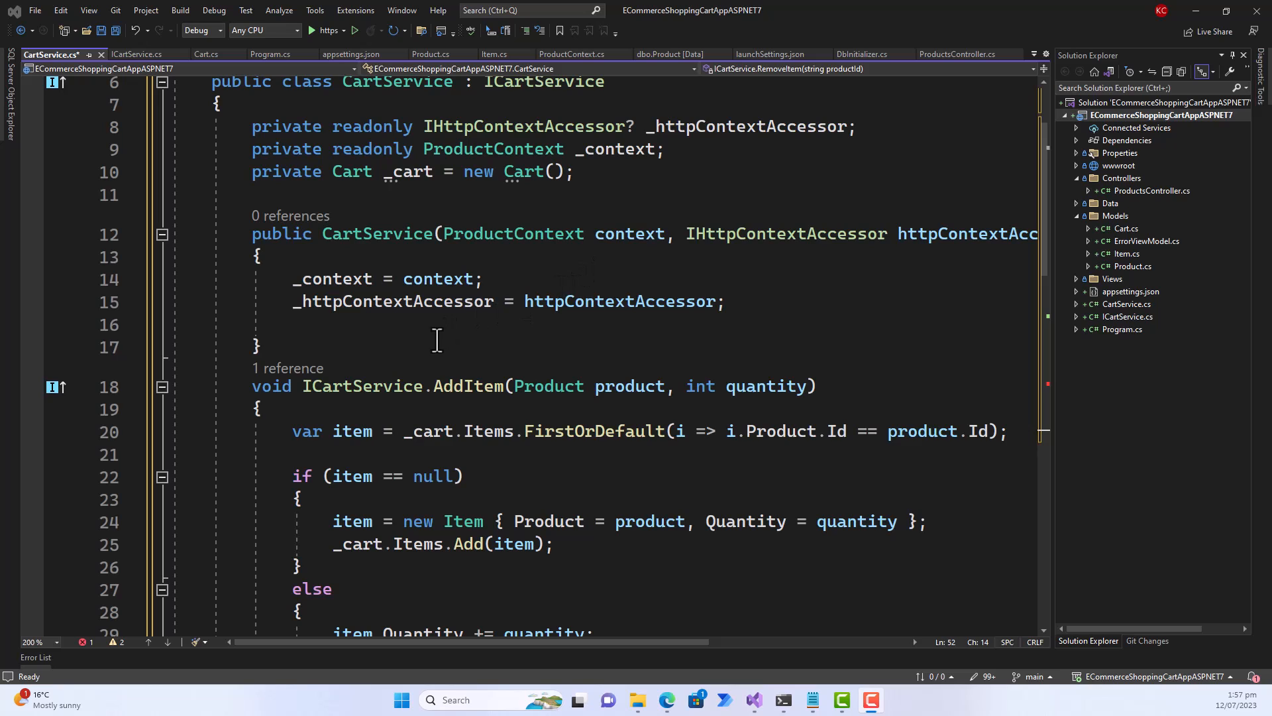
{"action": "scroll", "scroll_direction": "up", "scroll_amount": 3}
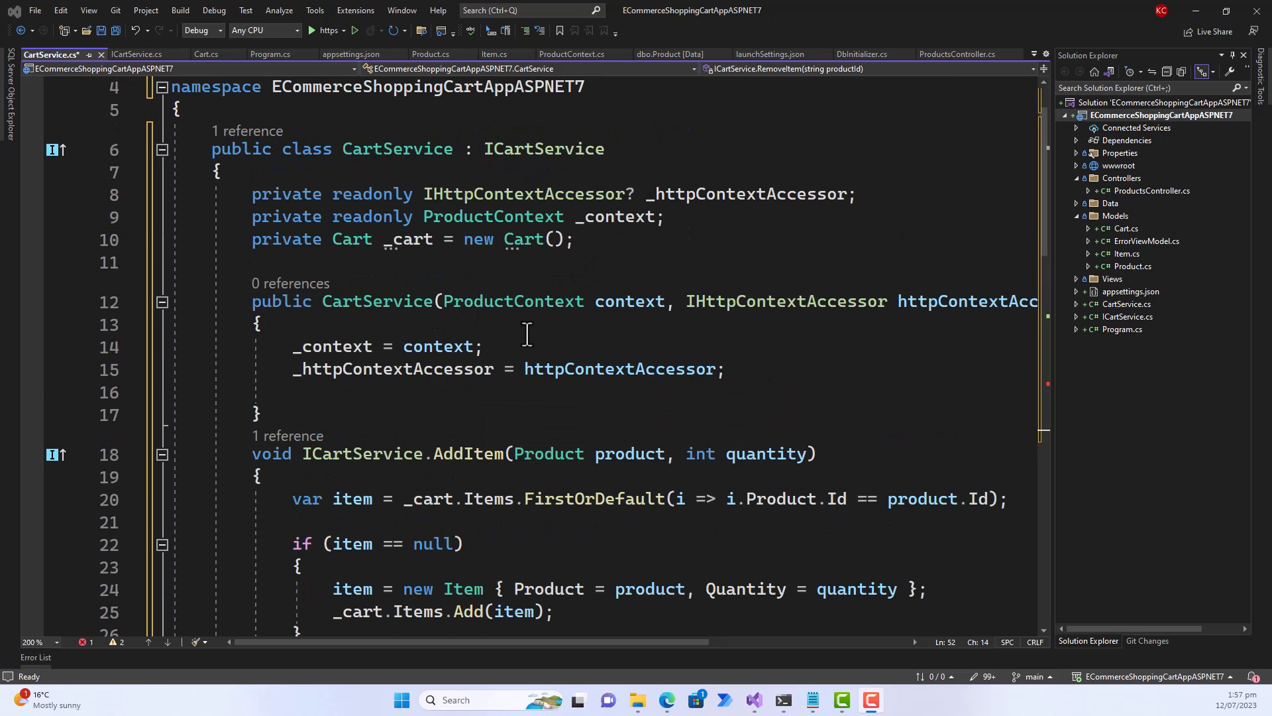
{"action": "mouse_move", "coordinate": [544, 148]}
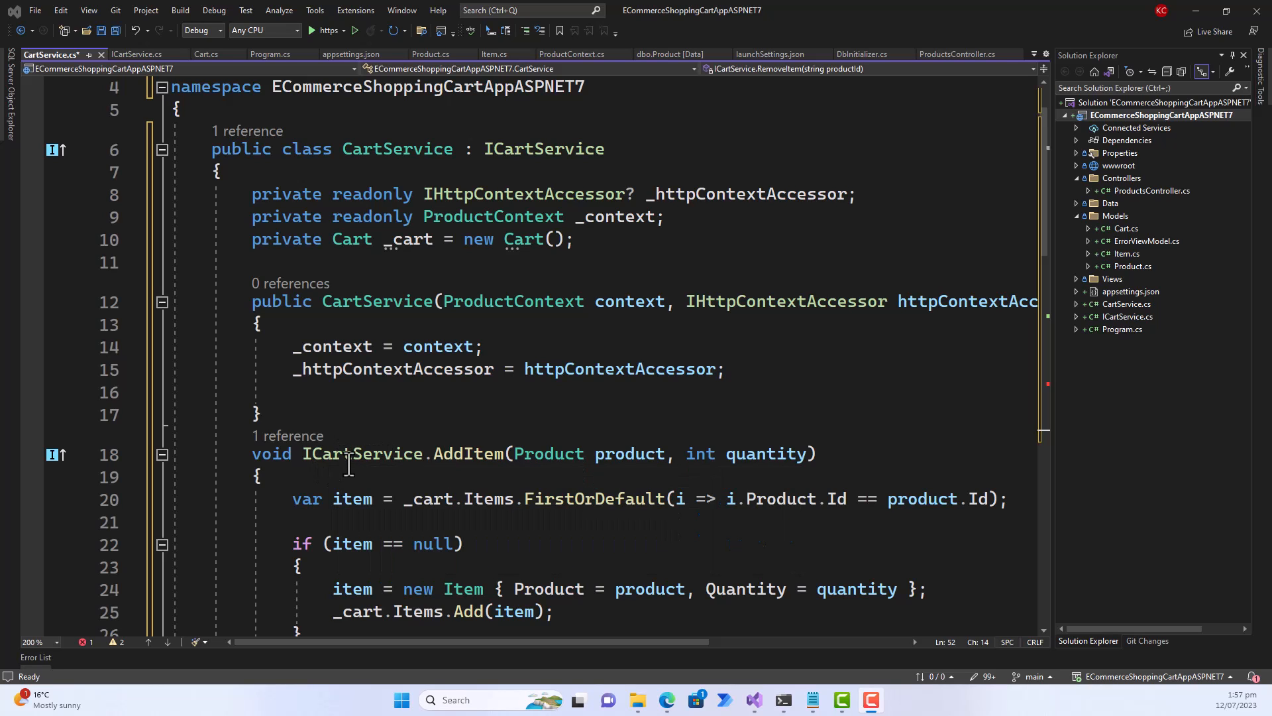
{"action": "scroll", "scroll_direction": "down", "scroll_amount": 3}
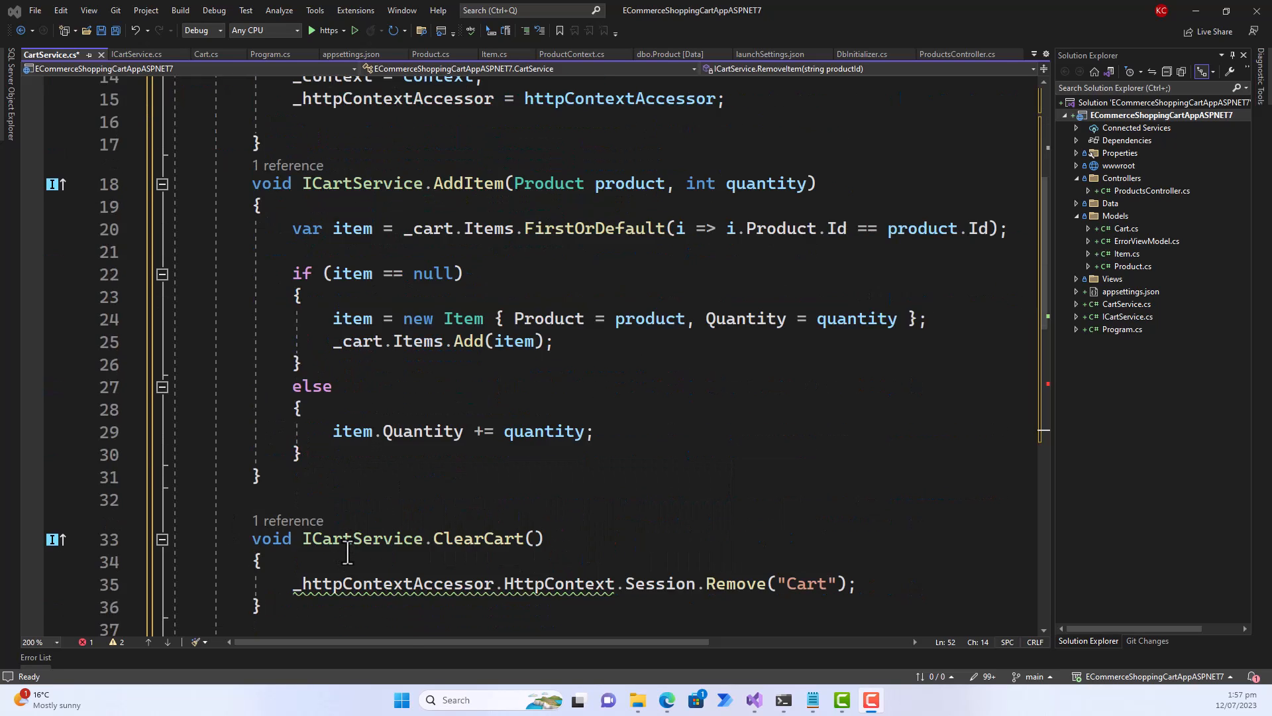
{"action": "scroll", "scroll_direction": "up", "scroll_amount": 3}
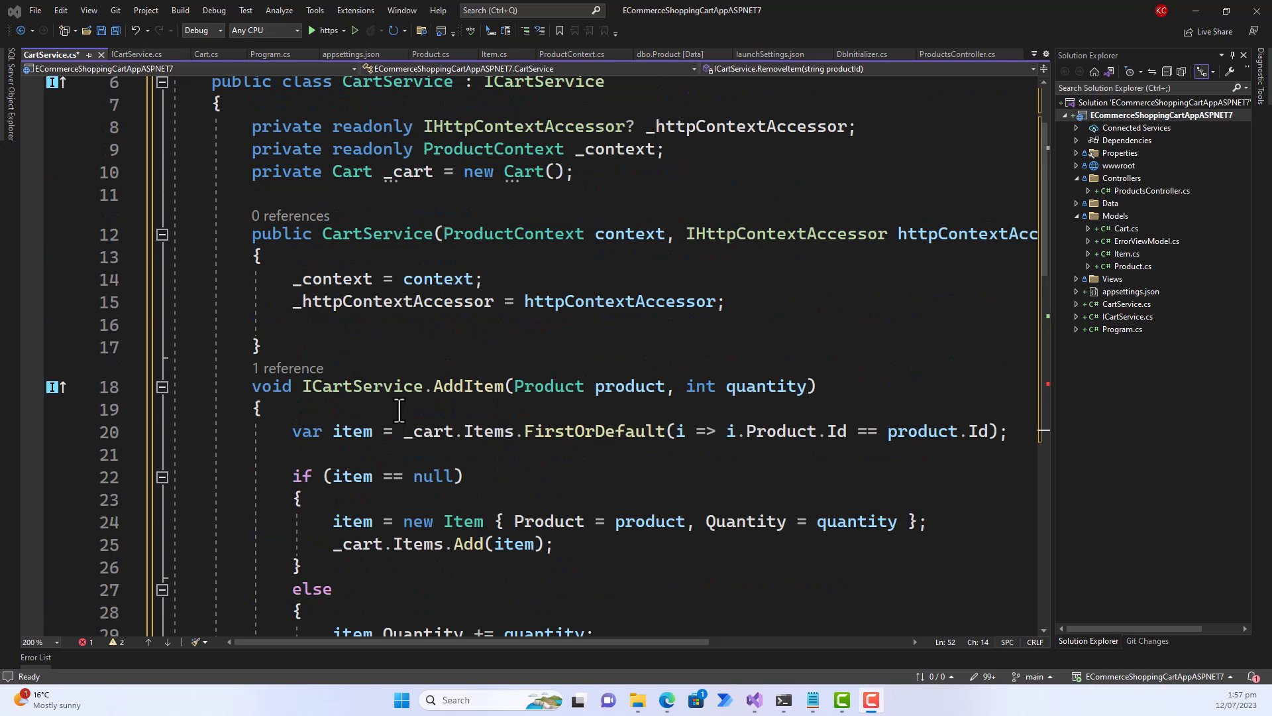
{"action": "double_click", "coordinate": [362, 385]}
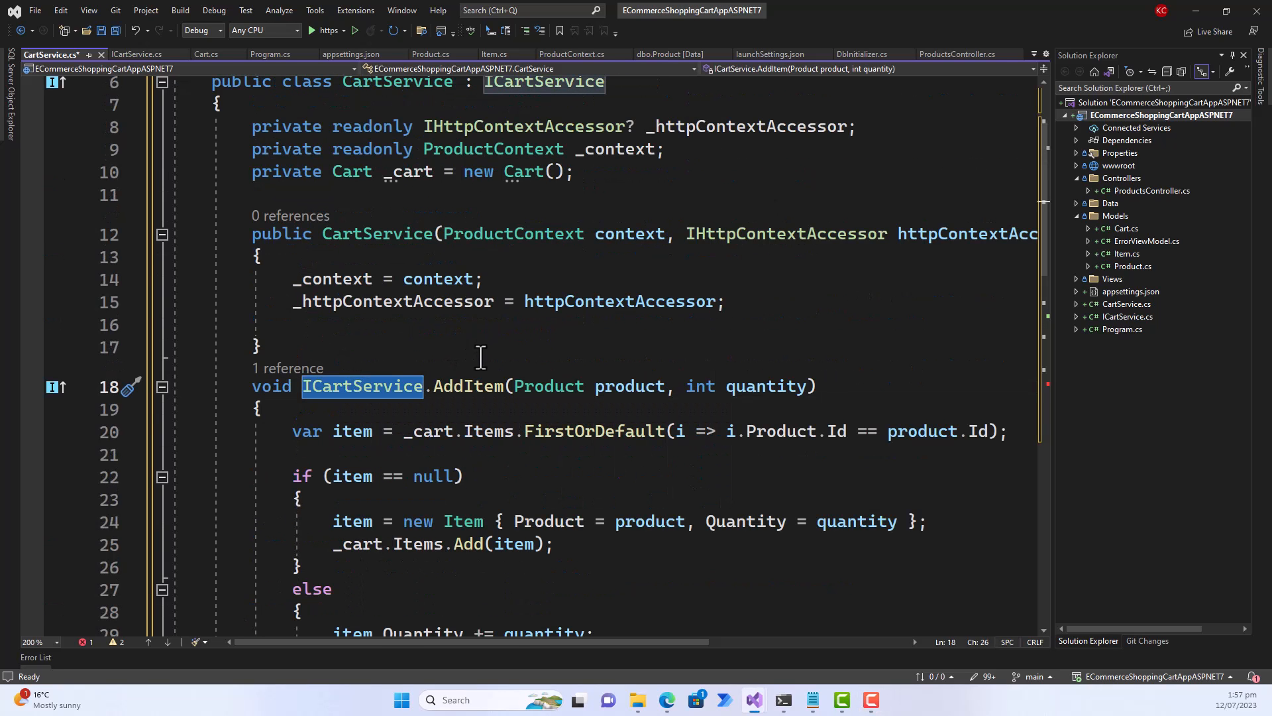
Strip the 'ICartService.' qualifier from AddItem and switch to the ICartService.cs file.
{"action": "left_click", "coordinate": [304, 386]}
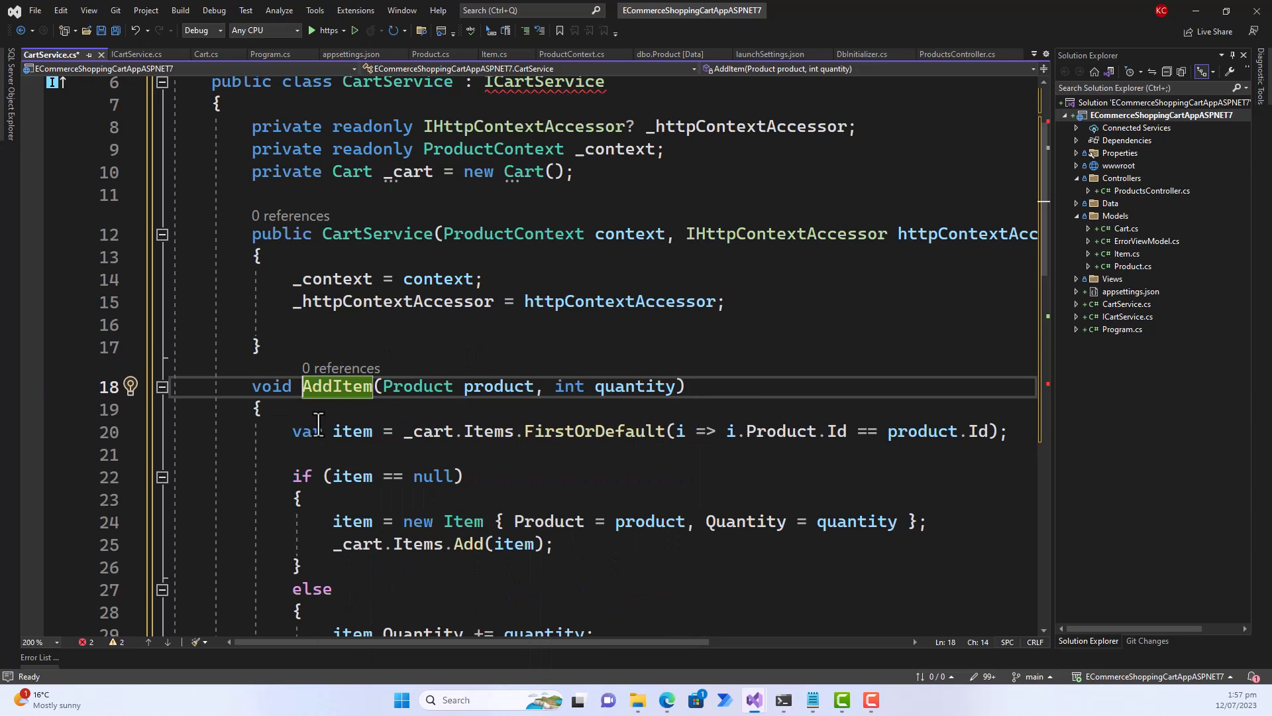
{"action": "scroll", "scroll_direction": "down", "scroll_amount": 3}
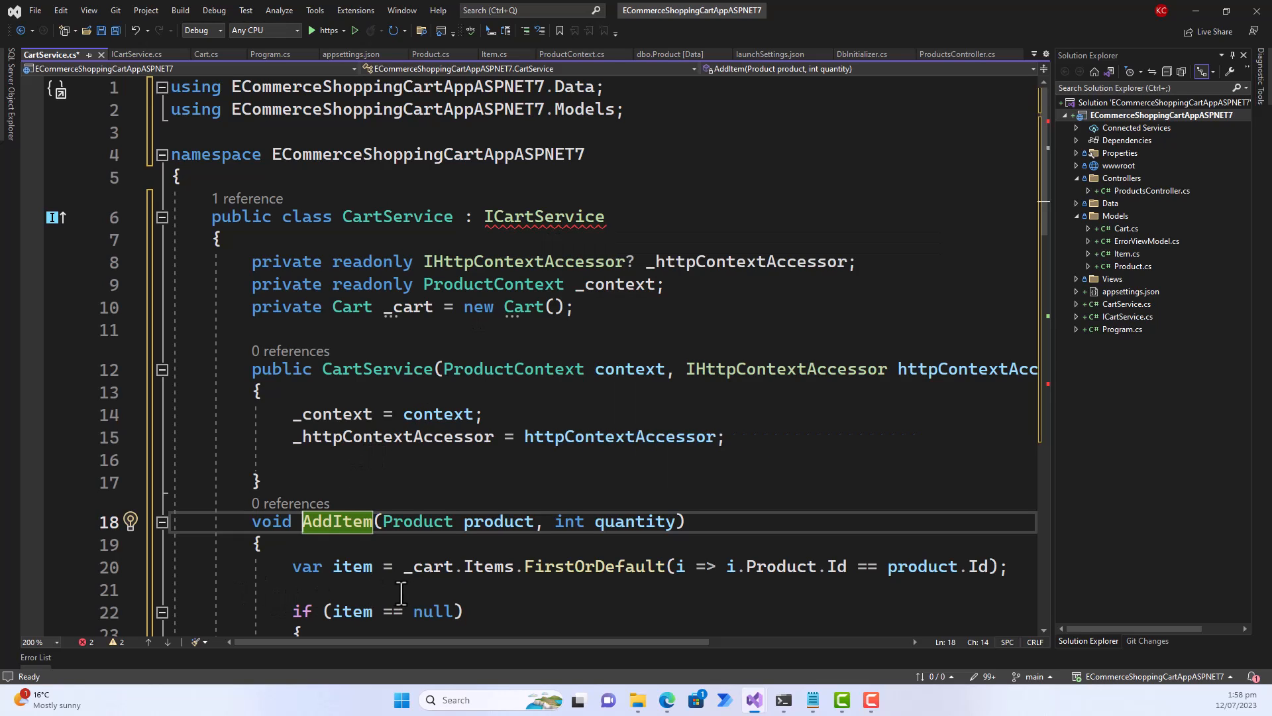
{"action": "mouse_move", "coordinate": [162, 77]}
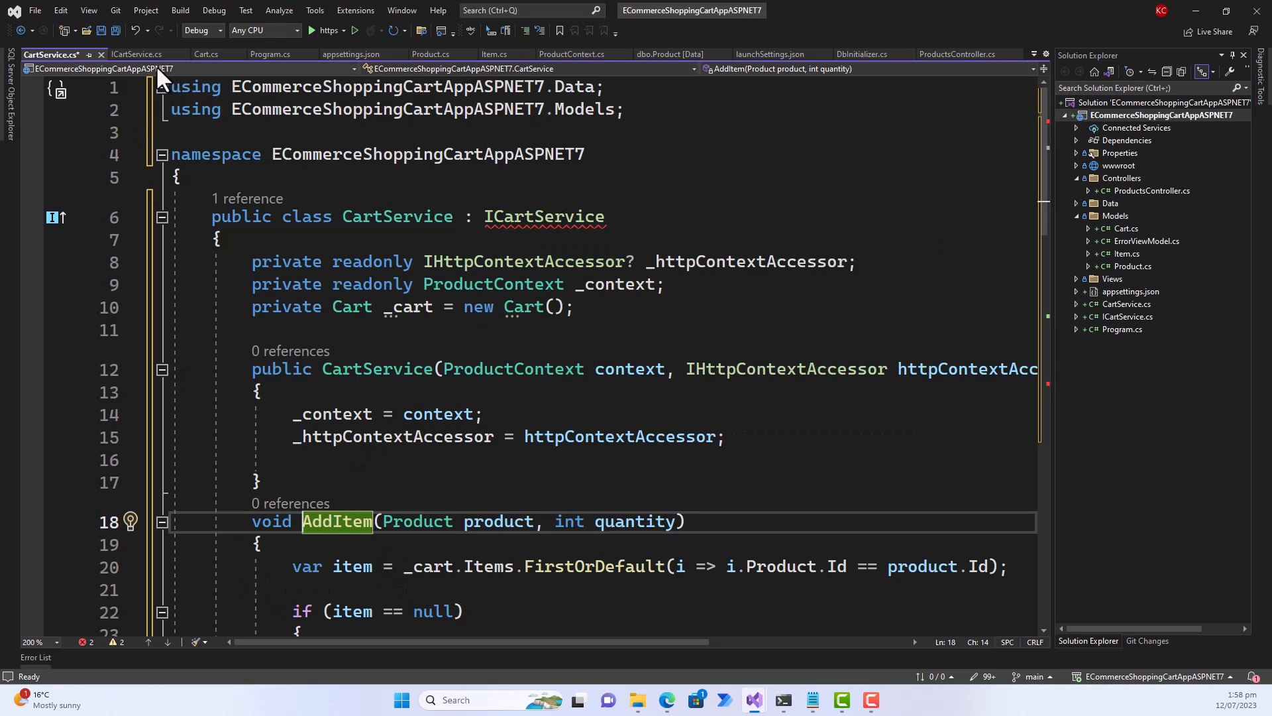
{"action": "left_click", "coordinate": [137, 53]}
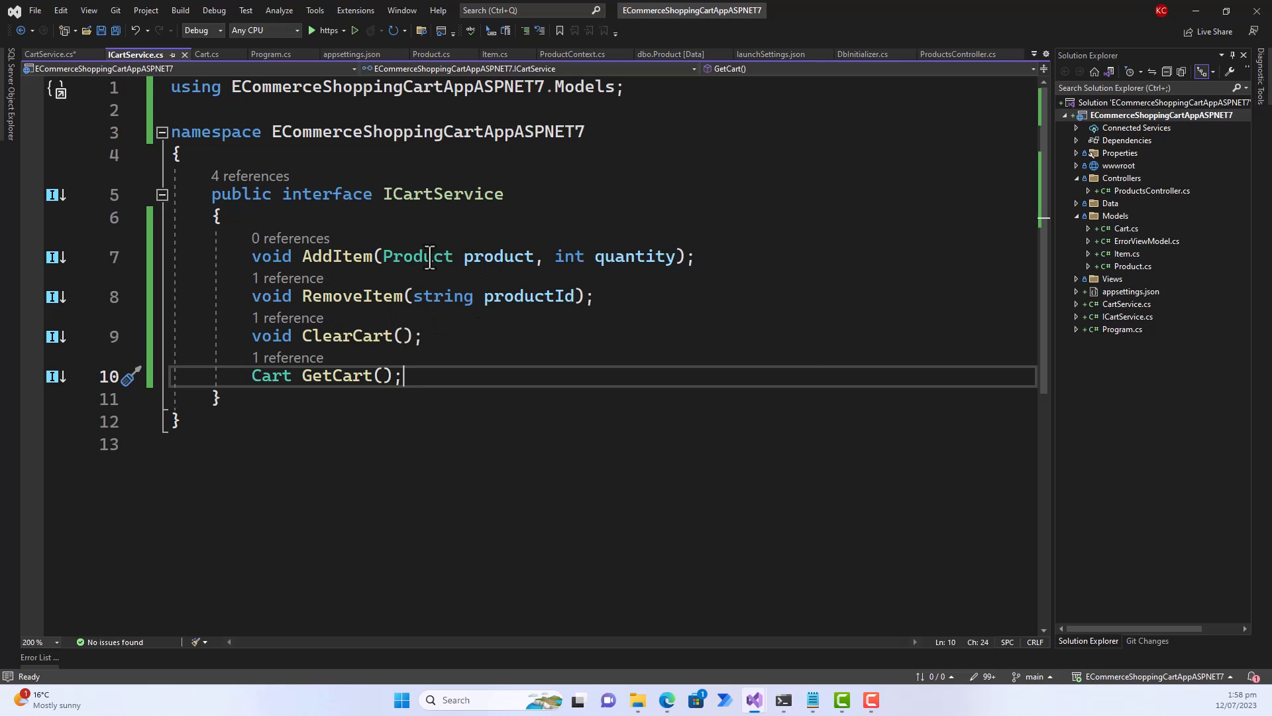
Go back to CartService.cs after reviewing the interface members.
{"action": "left_click", "coordinate": [50, 54]}
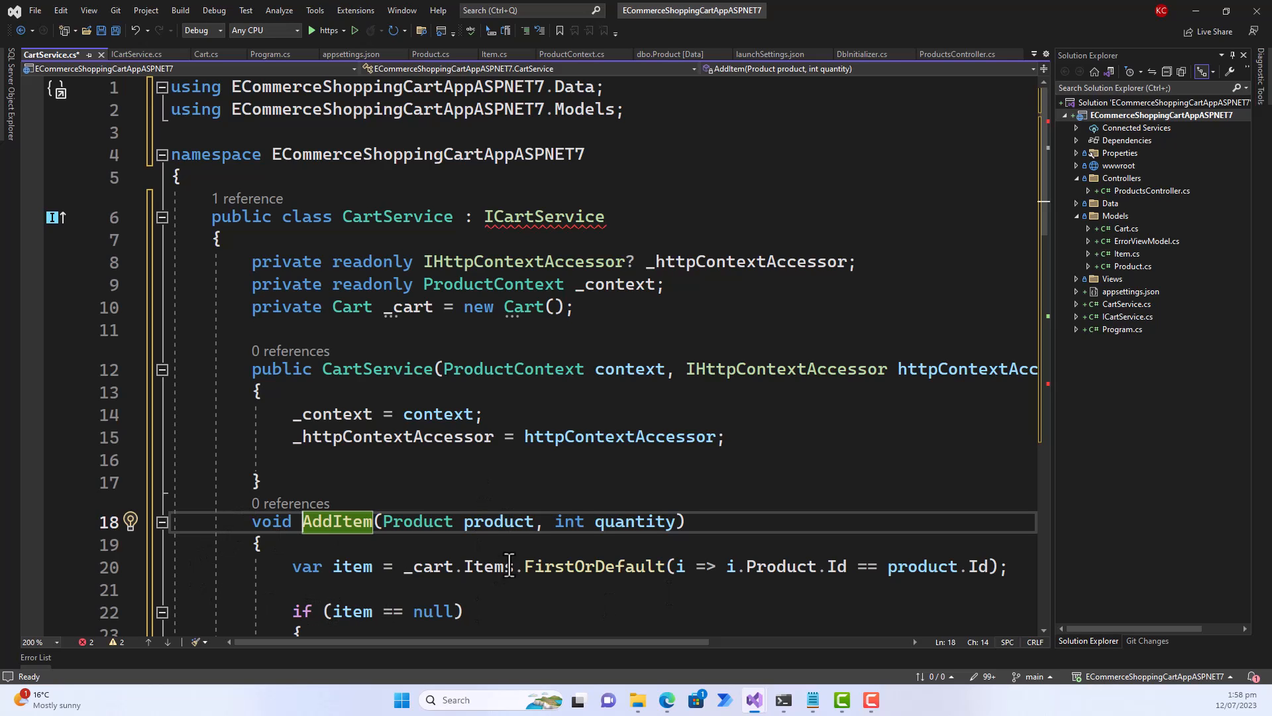
Add the 'public' modifier to AddItem, then bring up ICartService.cs.
{"action": "scroll", "scroll_direction": "down", "scroll_amount": 3}
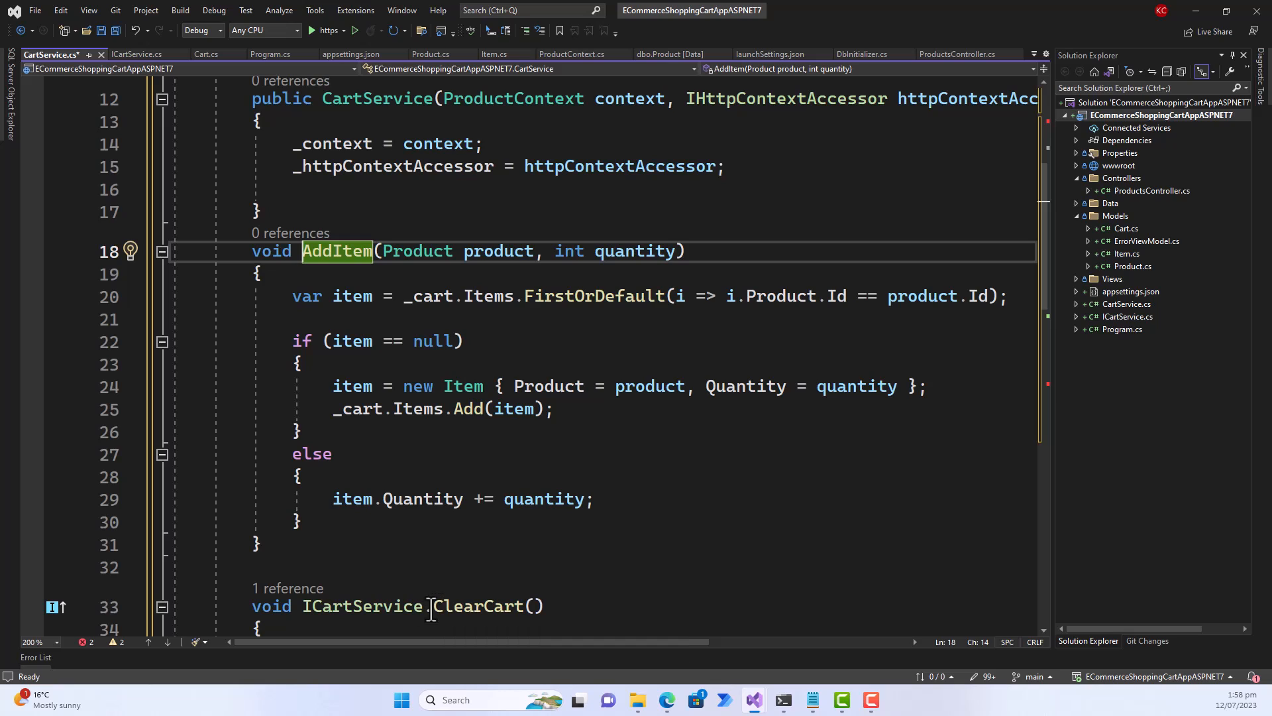
{"action": "mouse_move", "coordinate": [361, 606]}
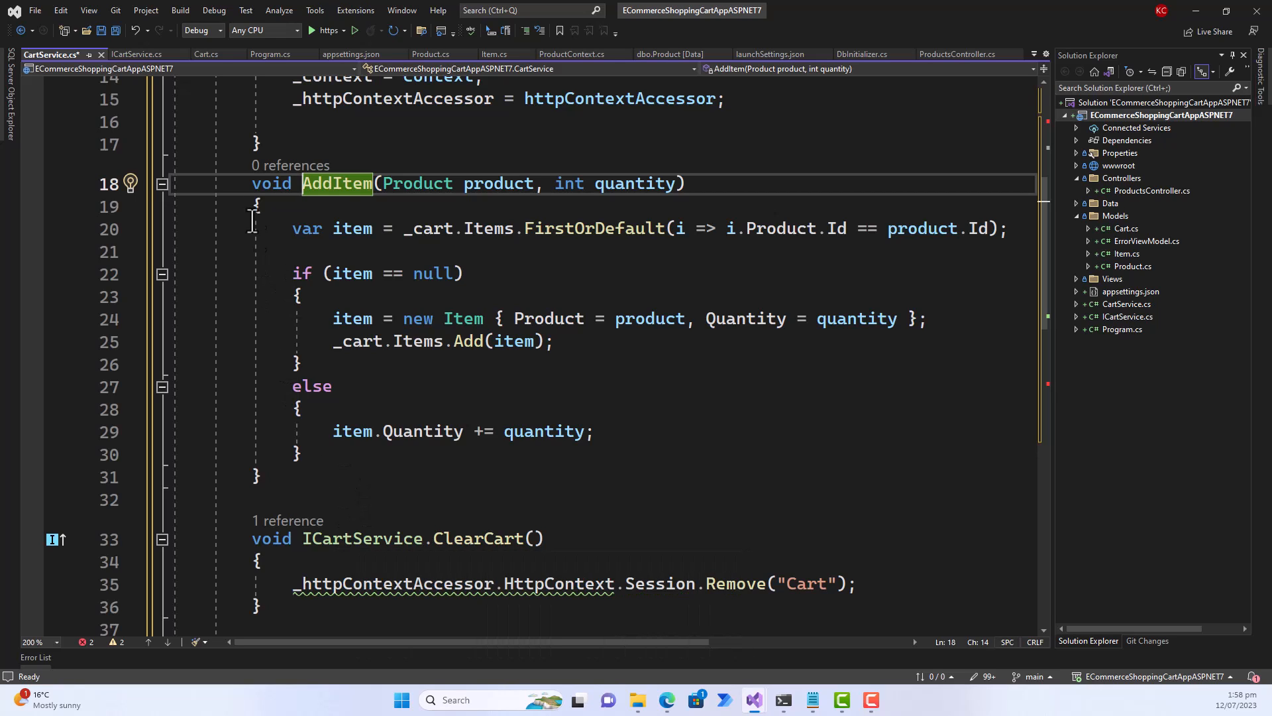
{"action": "left_click", "coordinate": [253, 184]}
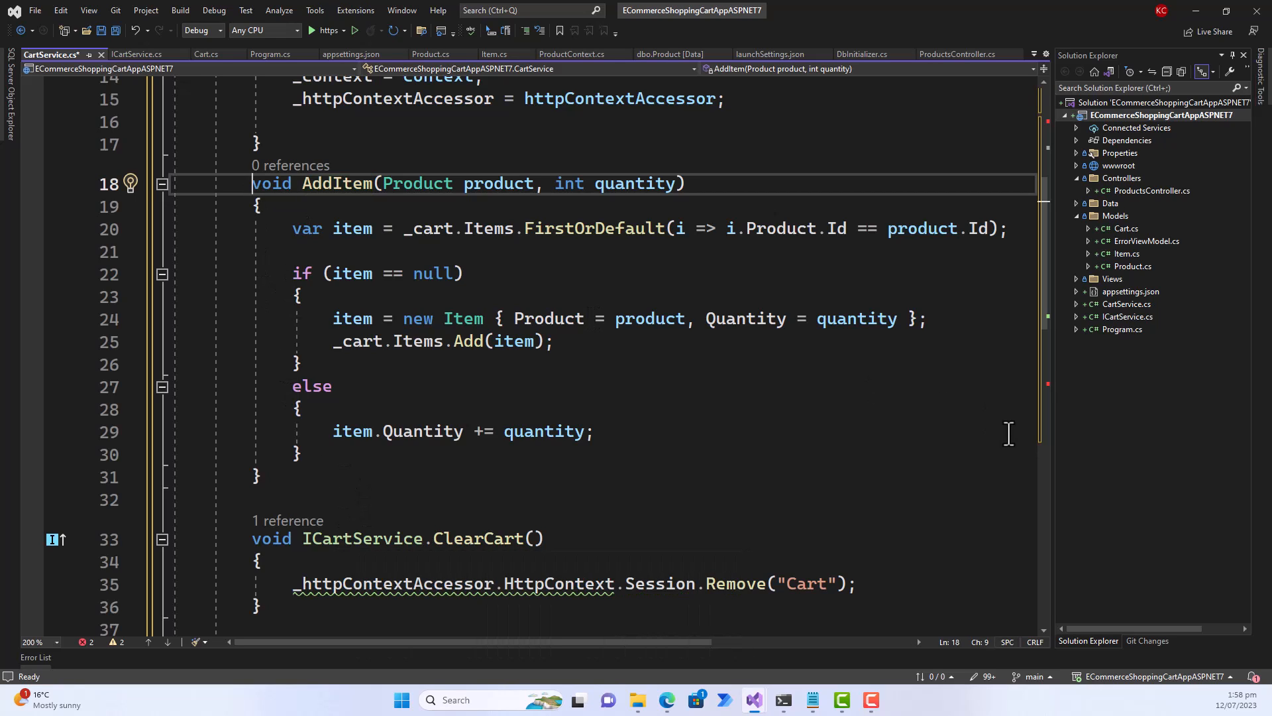
{"action": "type", "text": "publ;"}
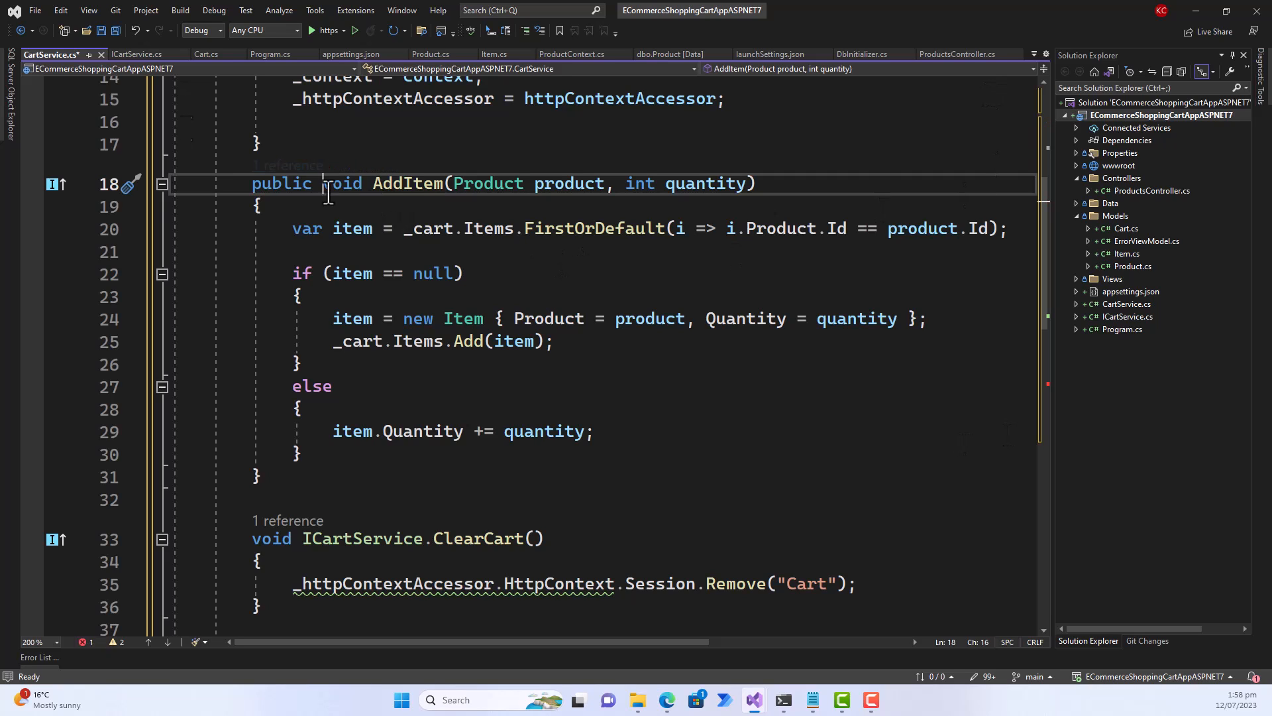
{"action": "left_click", "coordinate": [136, 55]}
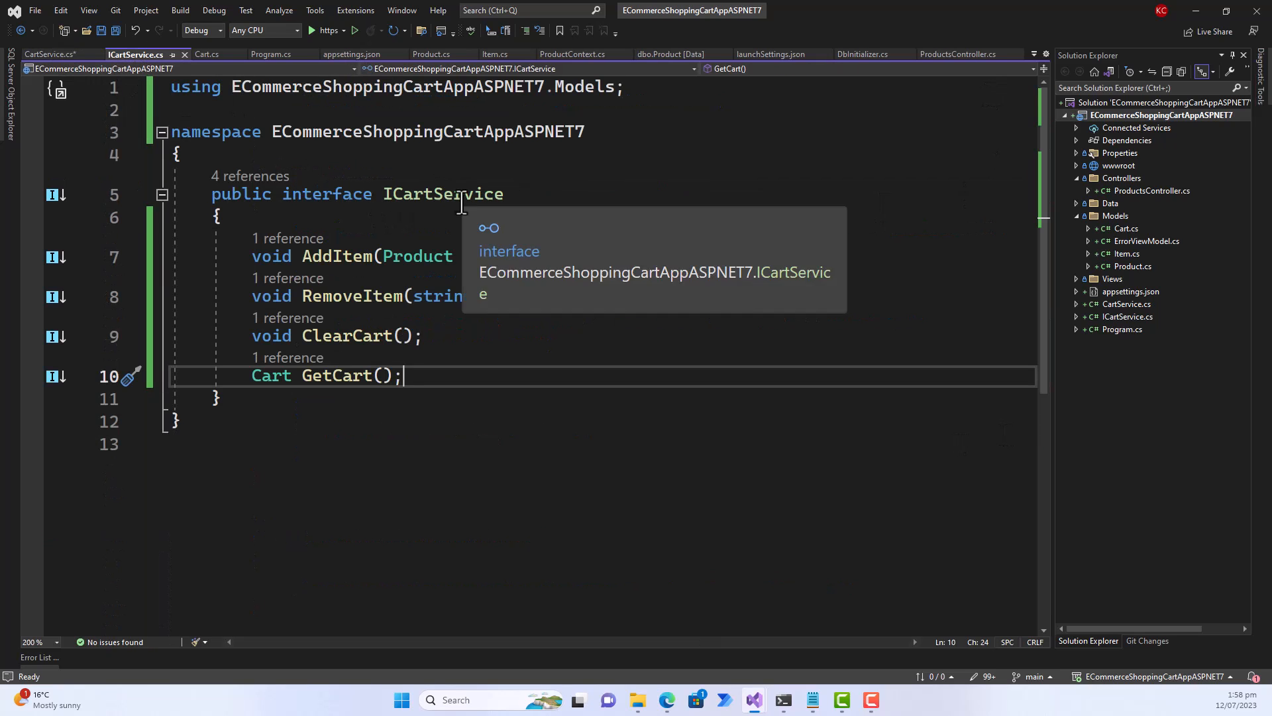
Return to CartService.cs to edit the ClearCart signature.
{"action": "left_click", "coordinate": [49, 54]}
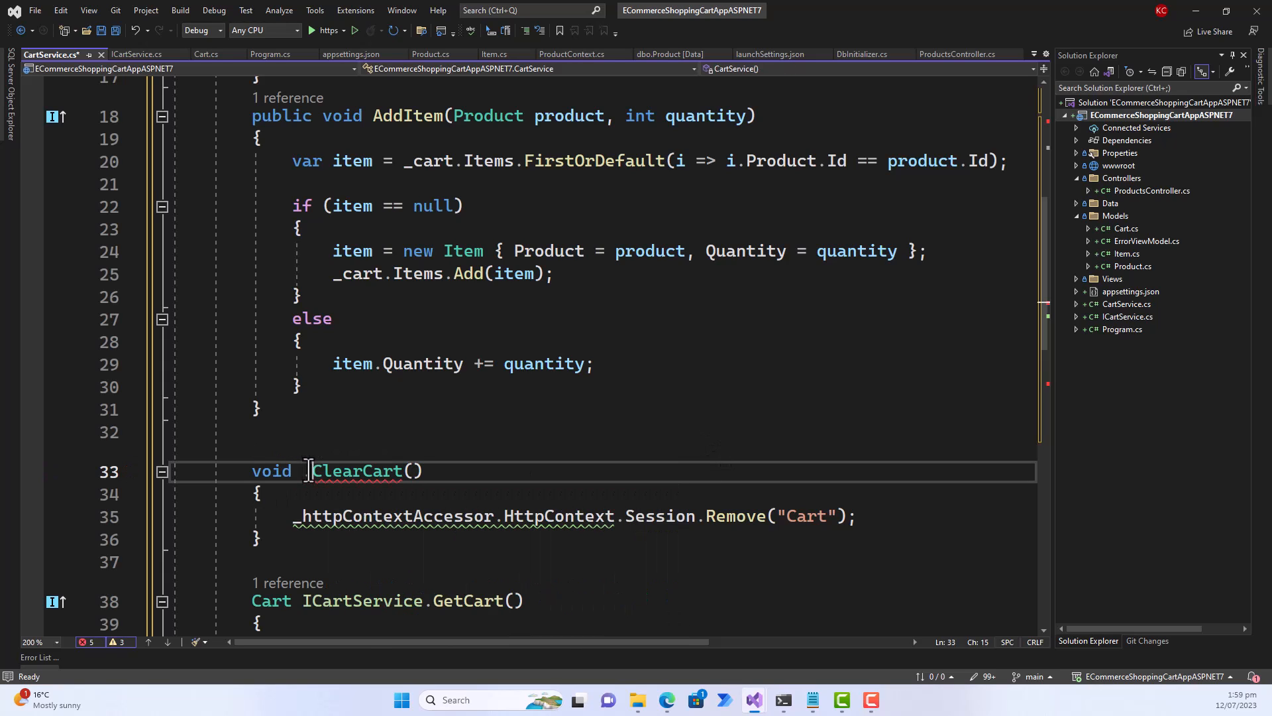
Declare ClearCart public in place of the stray gap, then scroll down.
{"action": "double_click", "coordinate": [357, 471]}
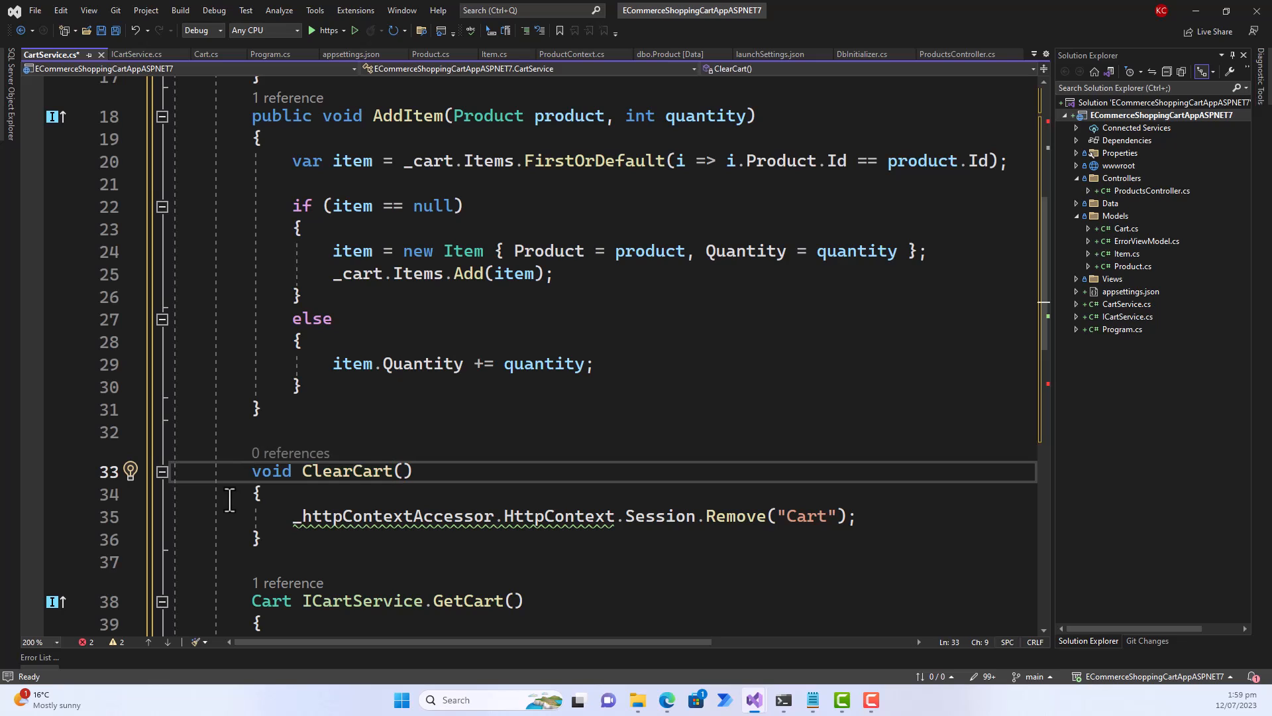
{"action": "type", "text": "public"}
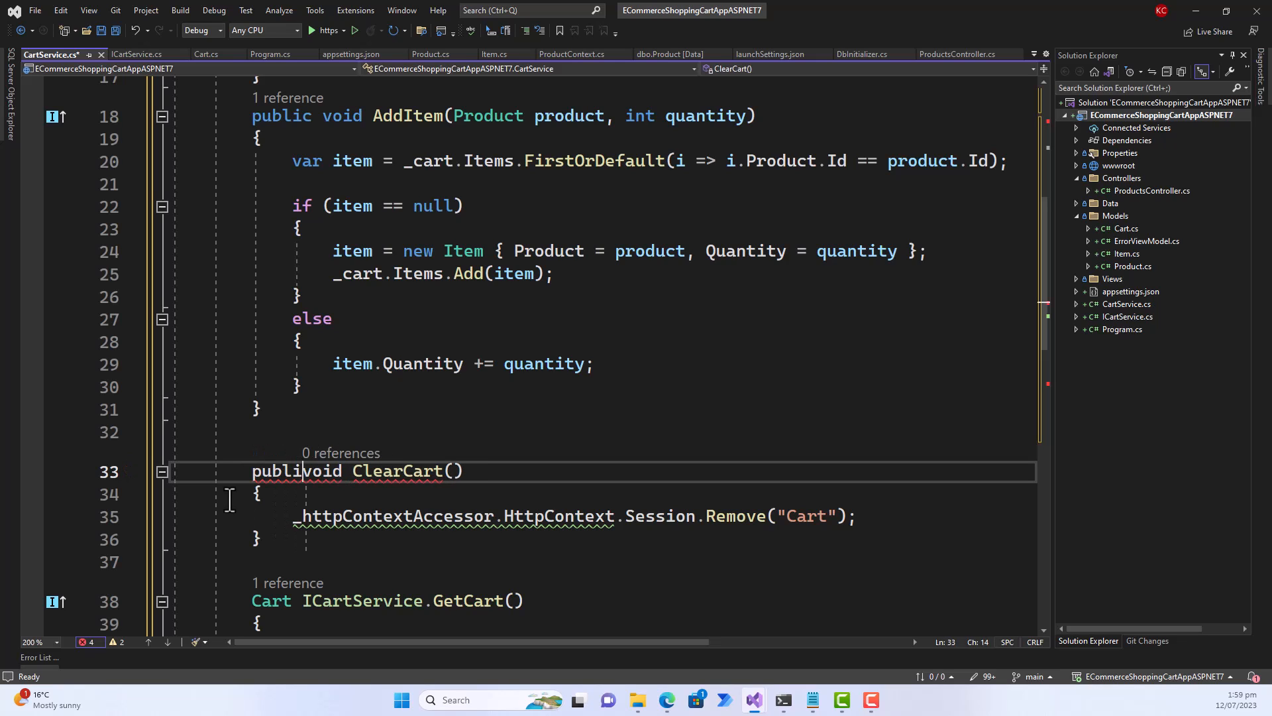
{"action": "scroll", "scroll_direction": "down", "scroll_amount": 3}
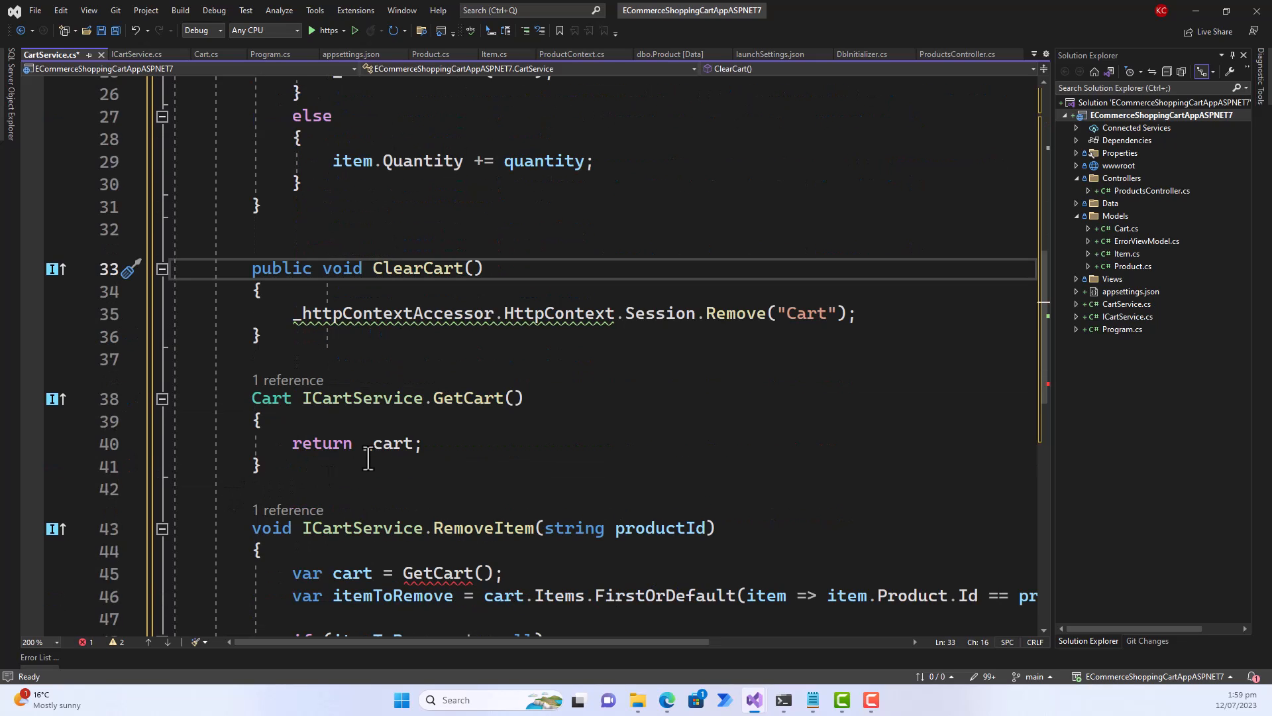
{"action": "mouse_move", "coordinate": [250, 412]}
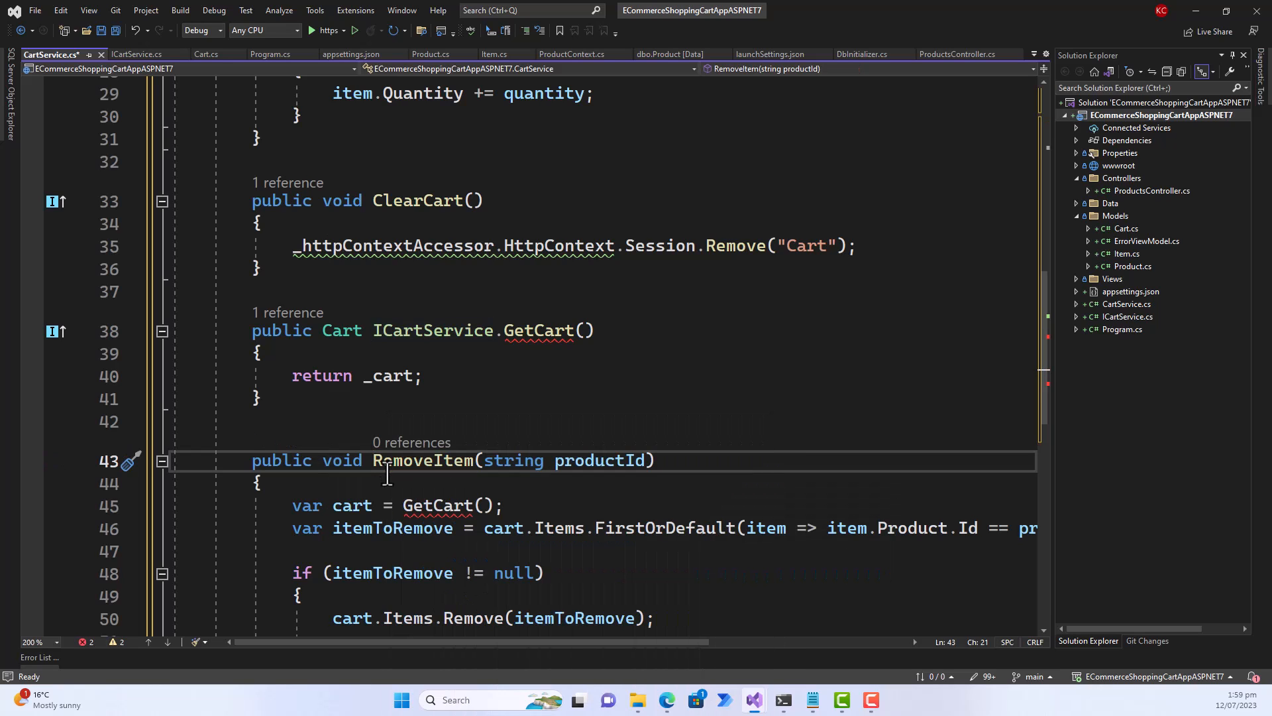
Delete the 'ICartService' qualifier from GetCart and place the cursor at the leftover dot.
{"action": "double_click", "coordinate": [433, 330]}
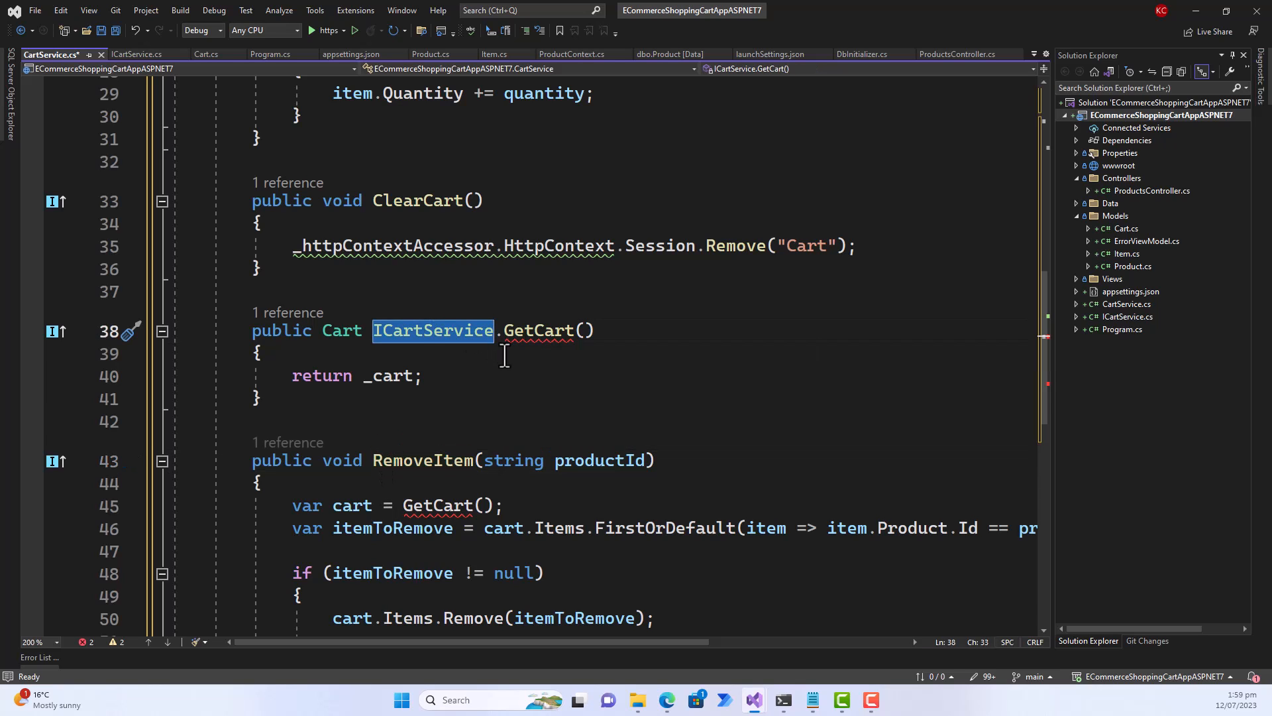
{"action": "key", "text": "Delete"}
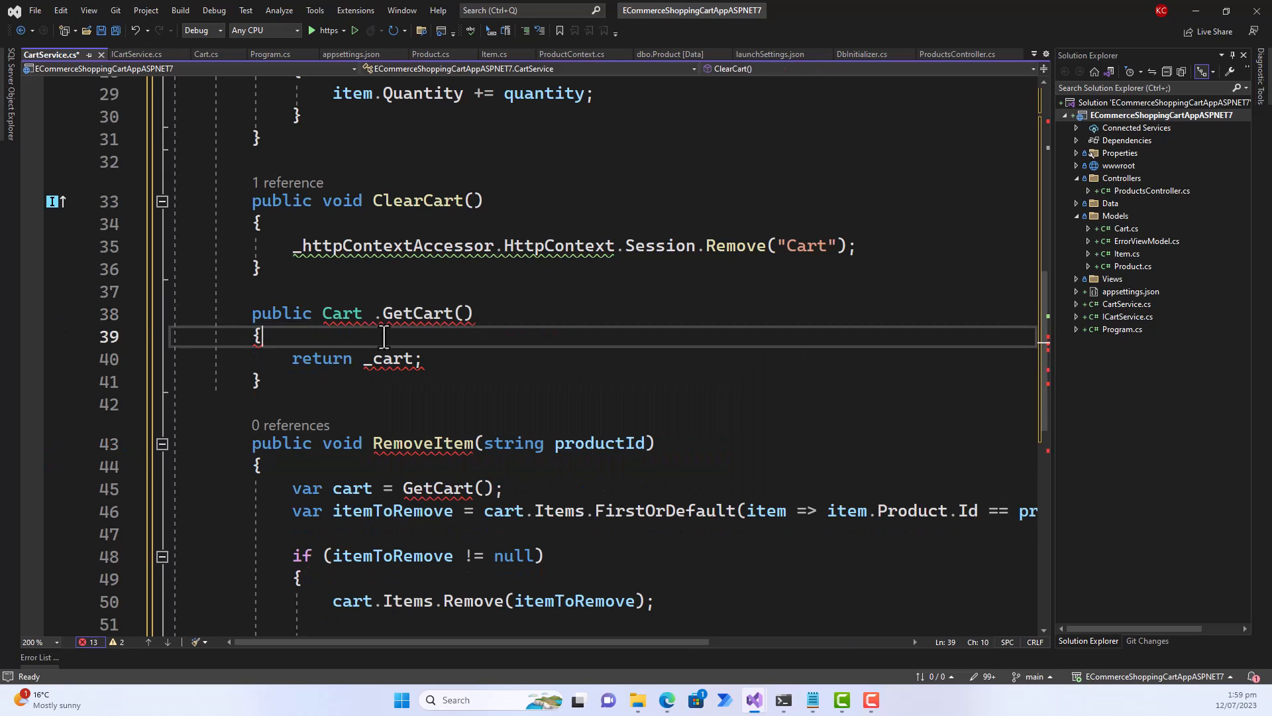
{"action": "left_click", "coordinate": [384, 313]}
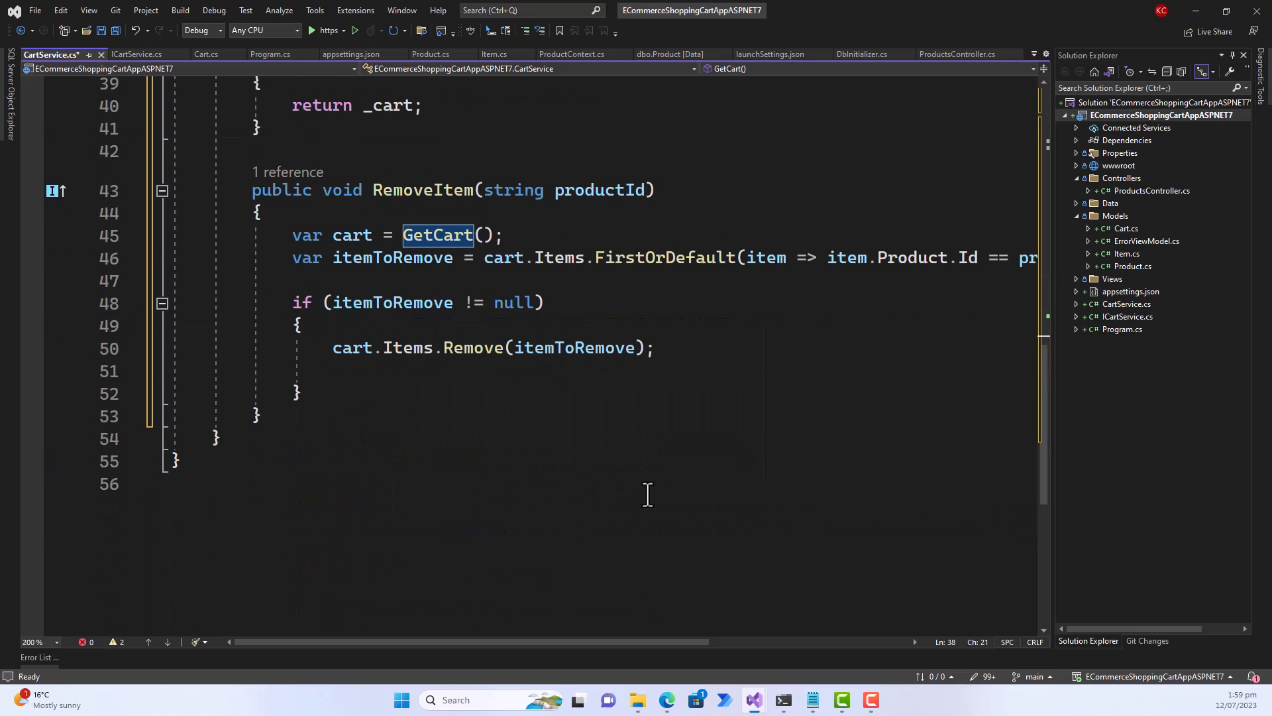
{"action": "scroll", "scroll_direction": "up", "scroll_amount": 3}
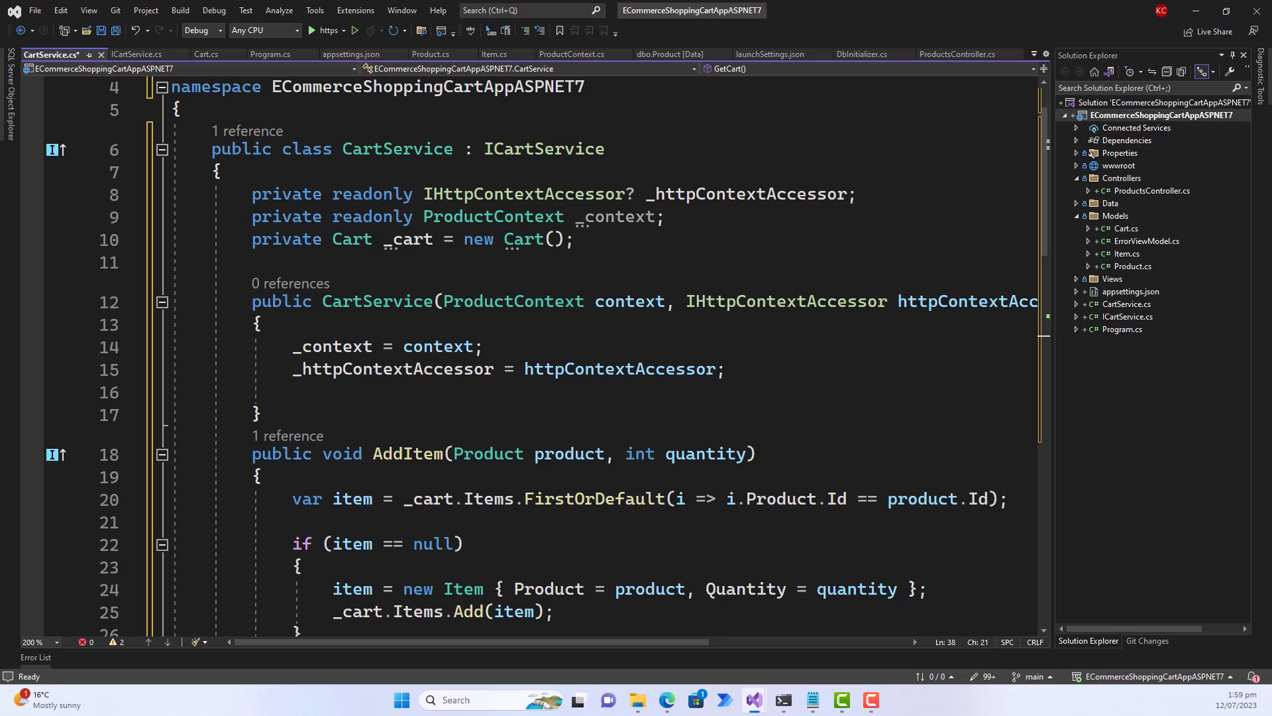
{"action": "mouse_move", "coordinate": [542, 148]}
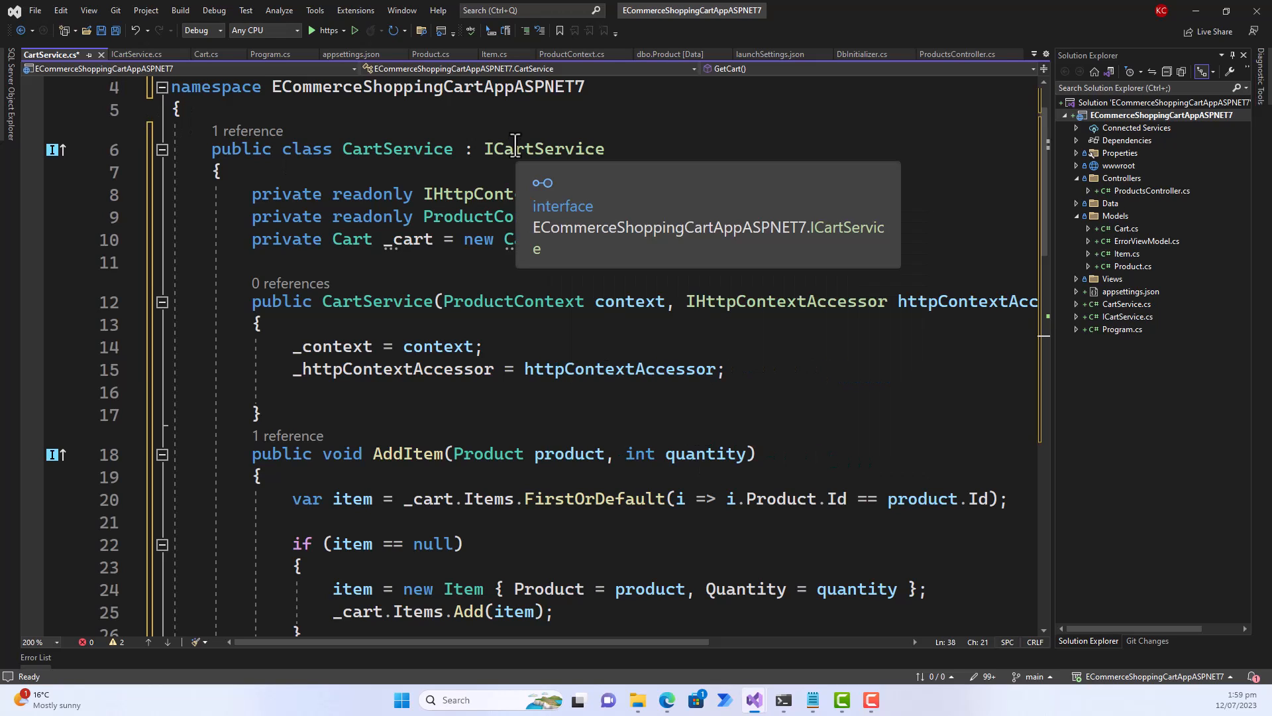
{"action": "mouse_move", "coordinate": [517, 149]}
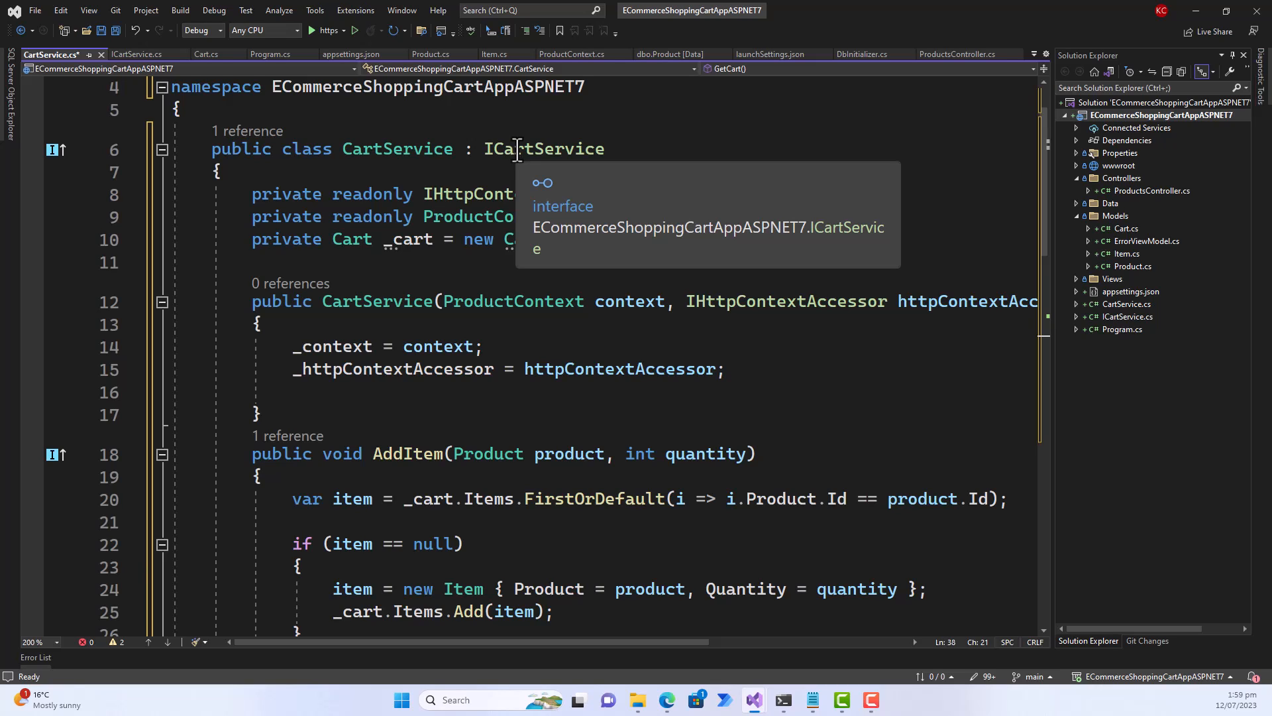